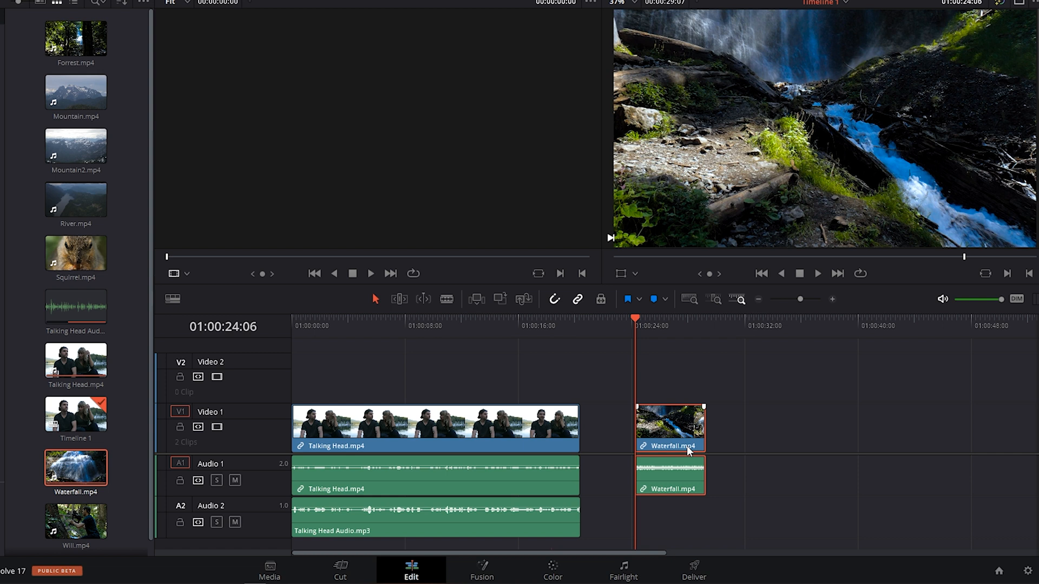
# Step: Open the Effects Library and browse the dissolves, wipes and Fusion transitions with hover preview
pyautogui.click(411, 573)
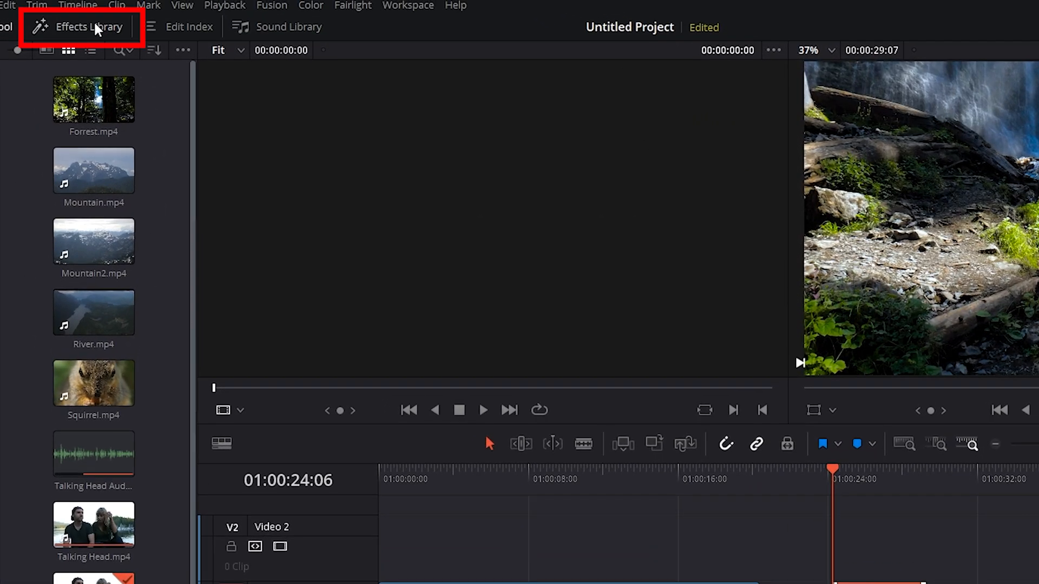
pyautogui.click(78, 26)
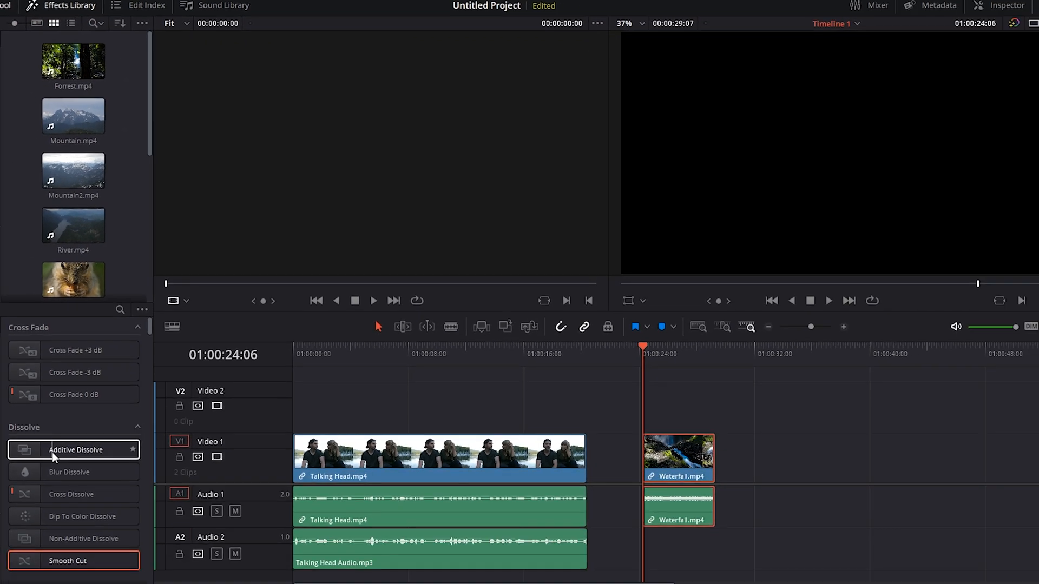
pyautogui.click(73, 472)
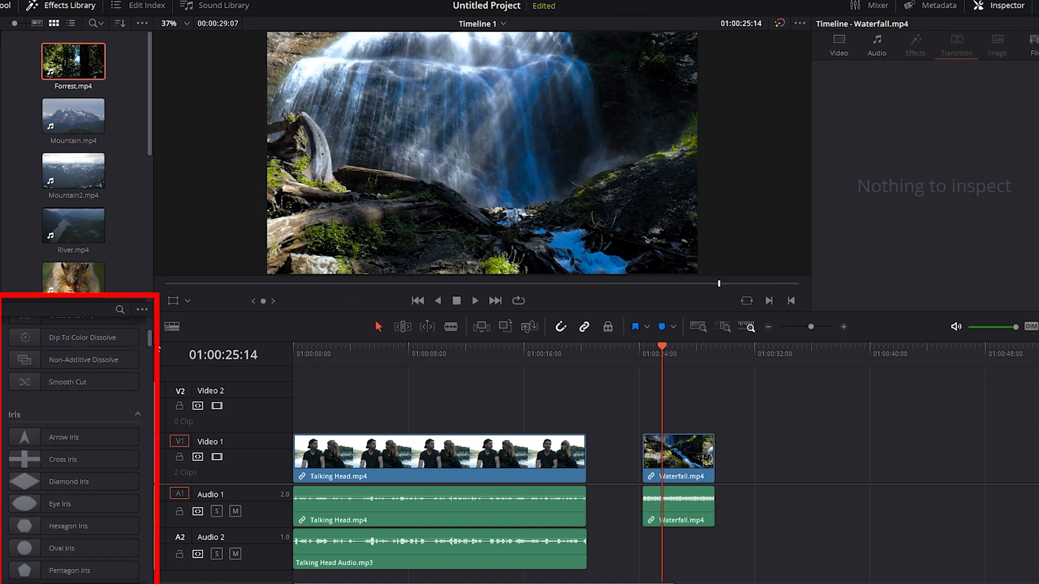
pyautogui.scroll(-3)
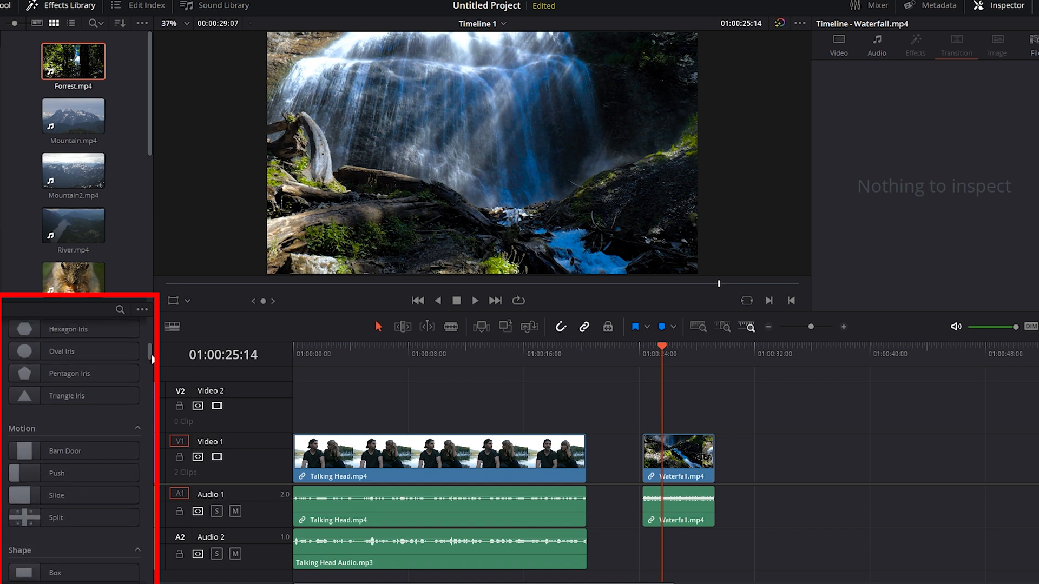
pyautogui.click(73, 532)
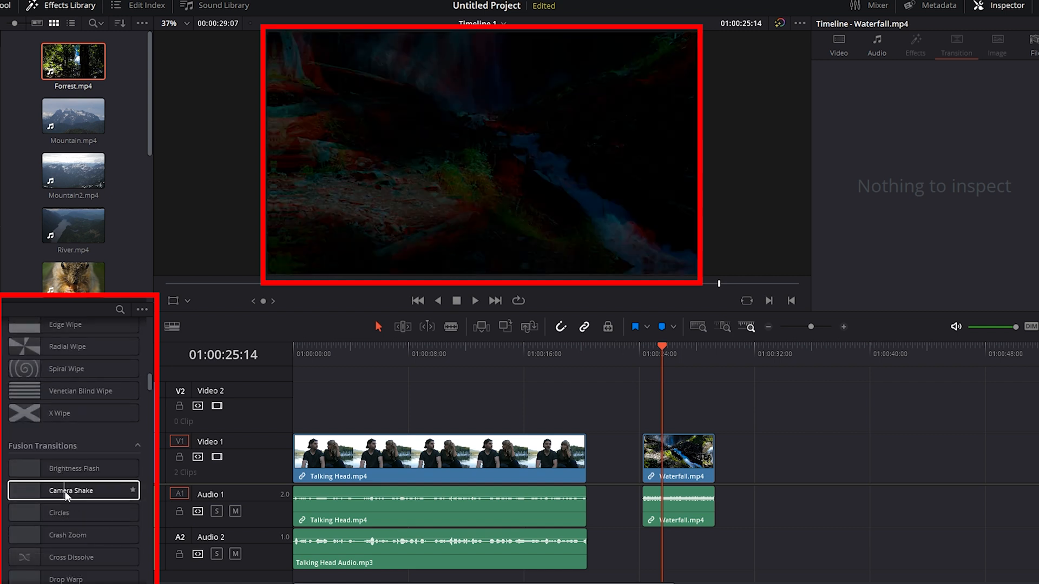
pyautogui.scroll(-3)
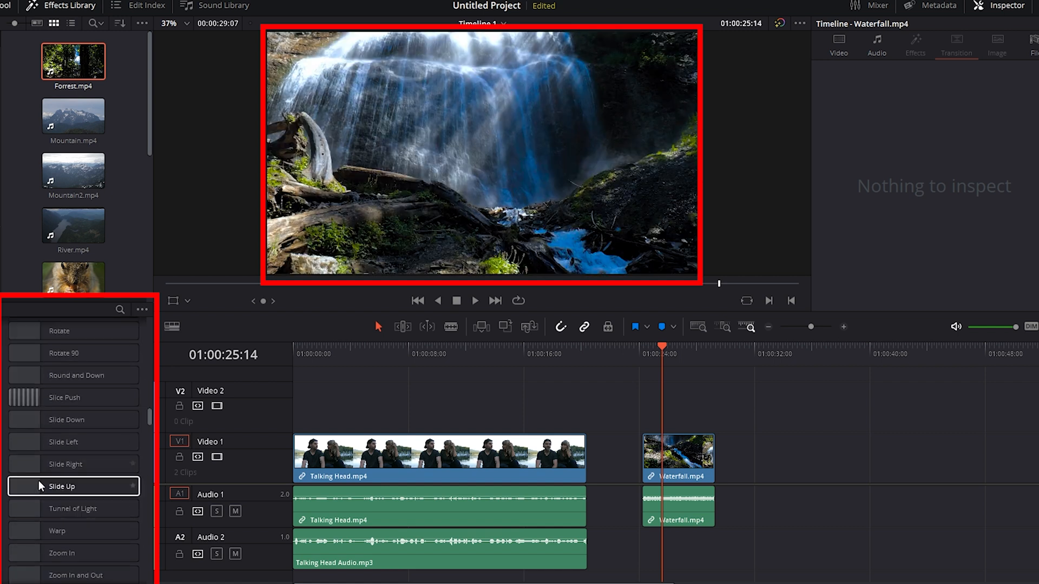
pyautogui.scroll(-3)
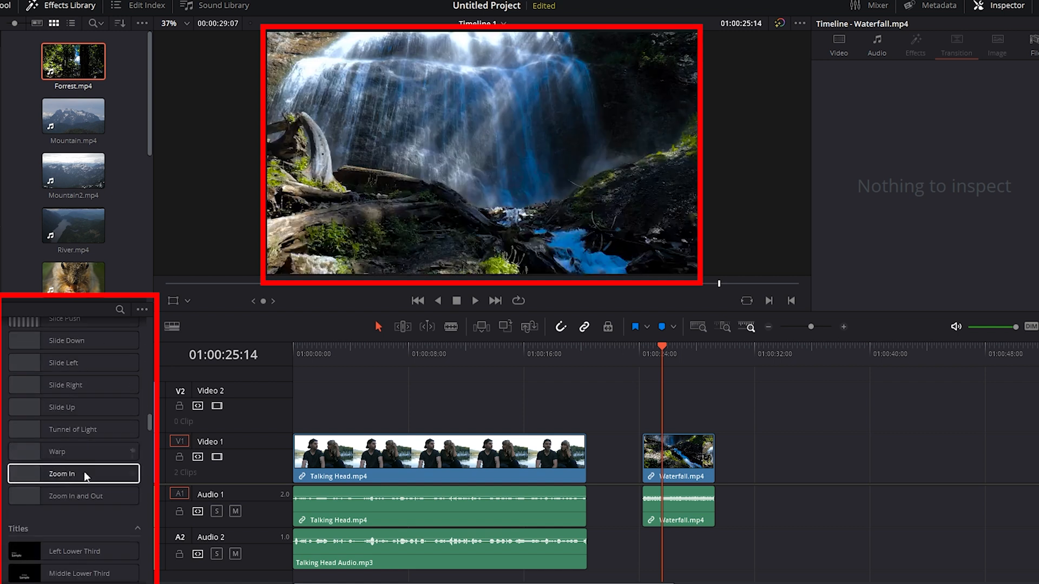
pyautogui.scroll(-3)
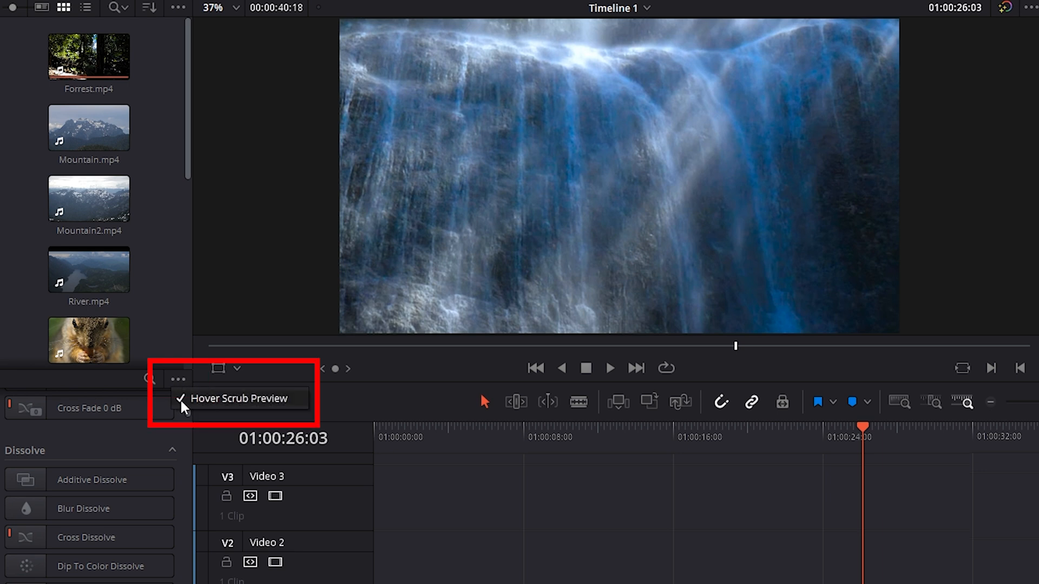
# Step: Uncheck Hover Scrub Preview in the effects library's options menu
pyautogui.click(239, 398)
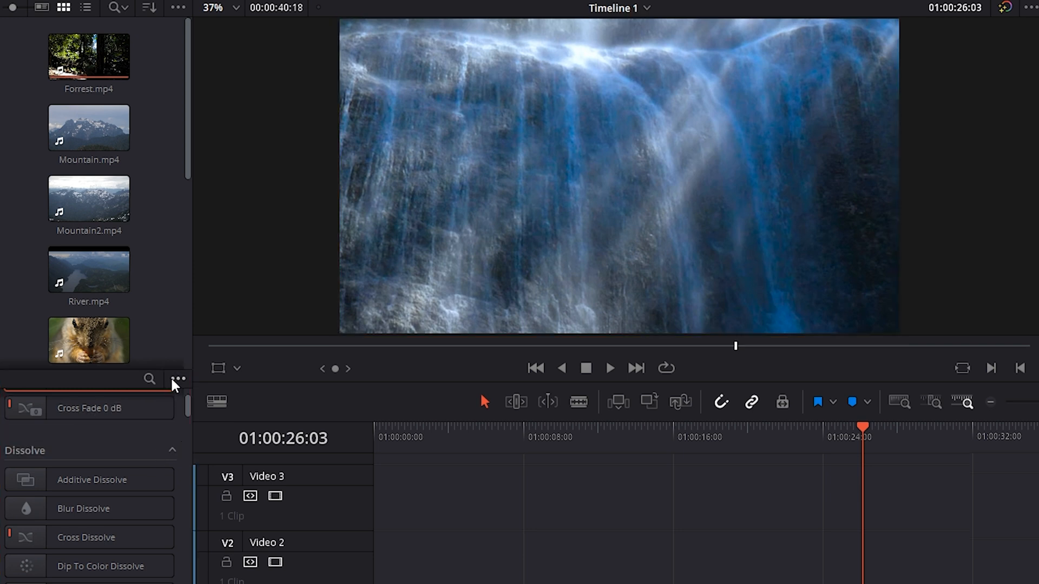
pyautogui.click(177, 380)
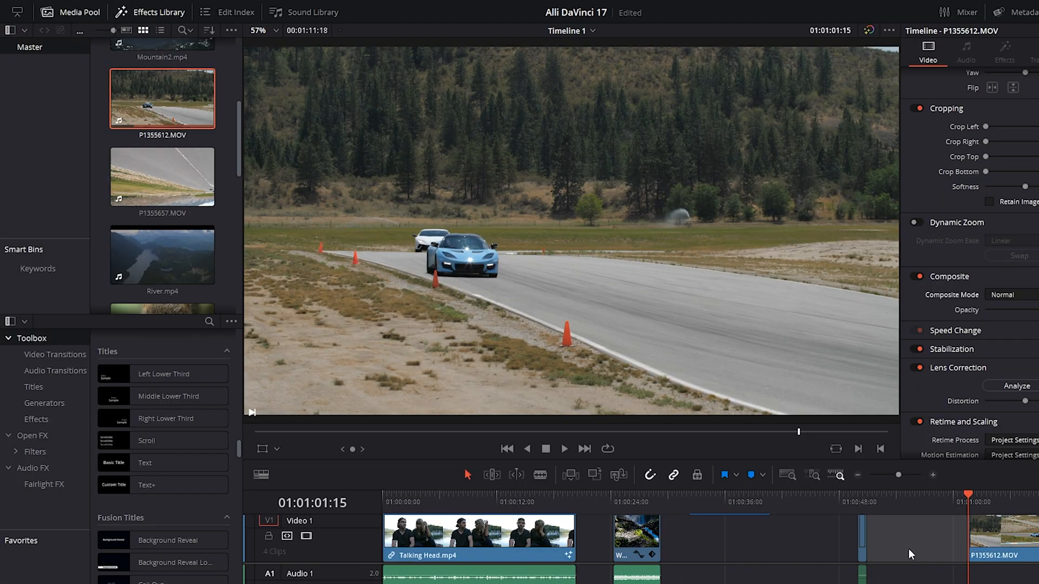
# Step: Preview titles such as Left Lower Third and Scroll in the Titles list
pyautogui.click(163, 374)
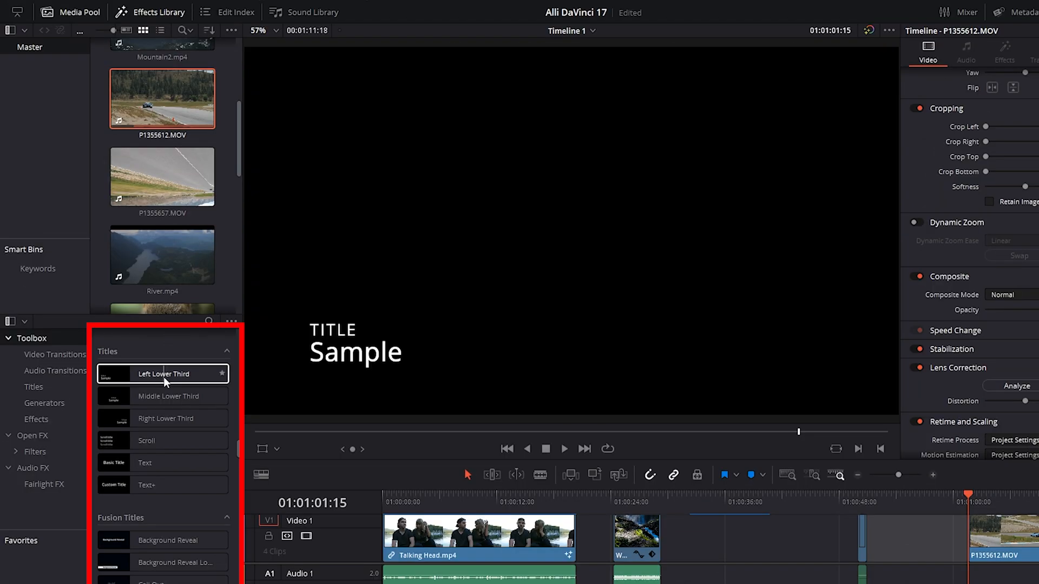
pyautogui.click(164, 397)
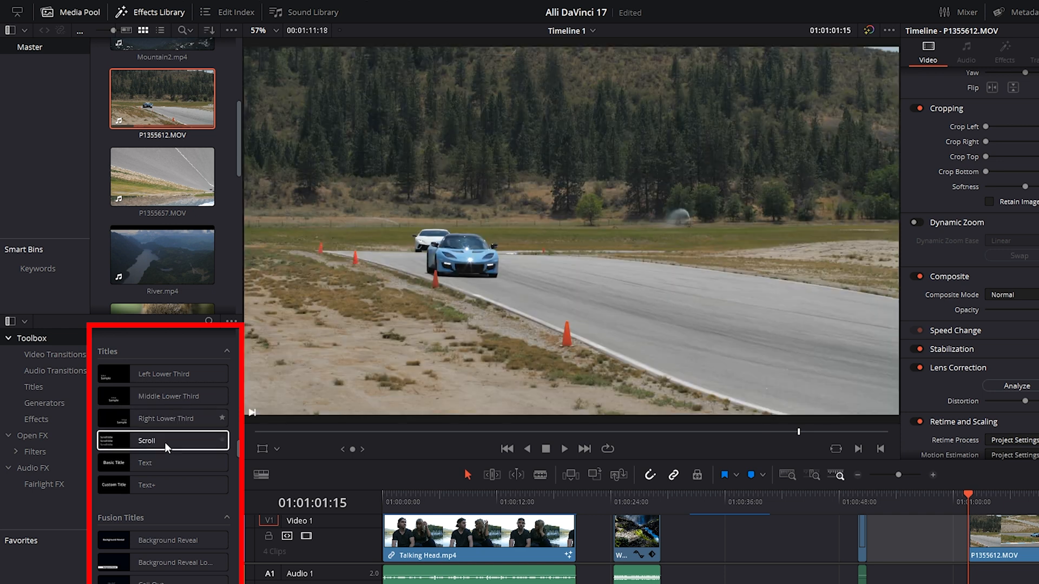
pyautogui.click(162, 463)
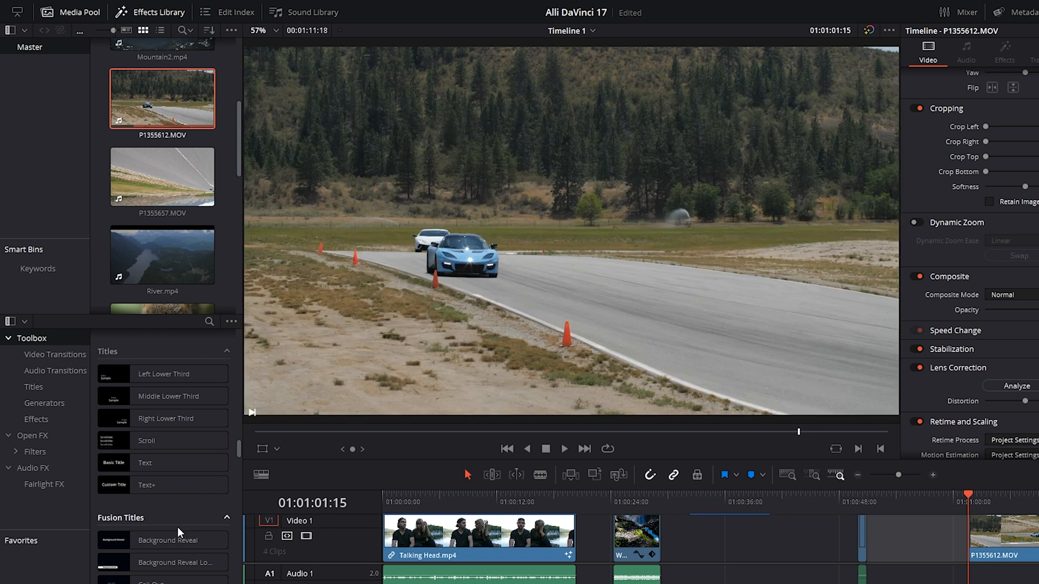
pyautogui.click(159, 524)
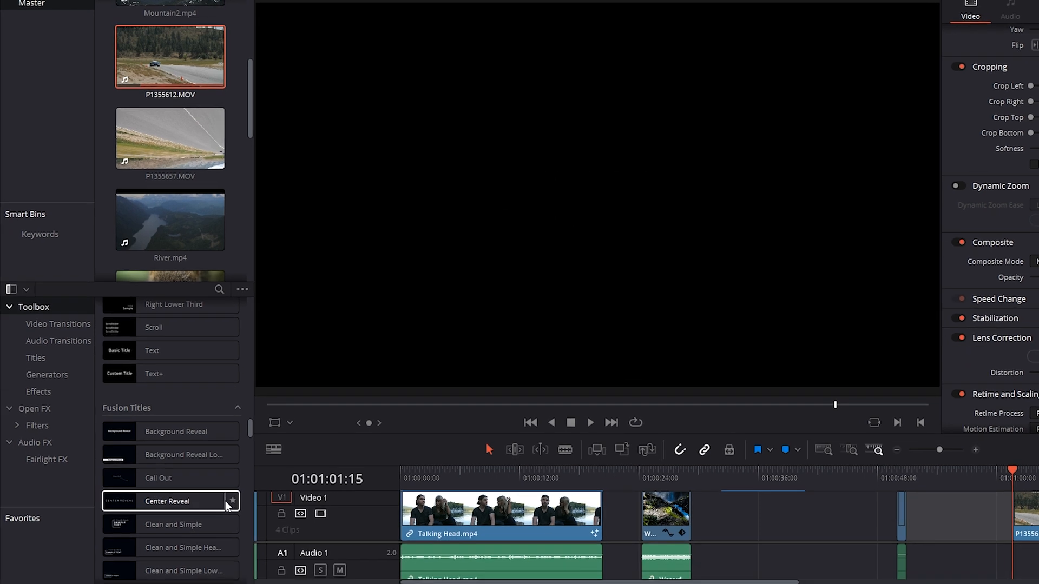
# Step: Preview the Center Reveal Fusion title and mark it as a favourite
pyautogui.click(232, 501)
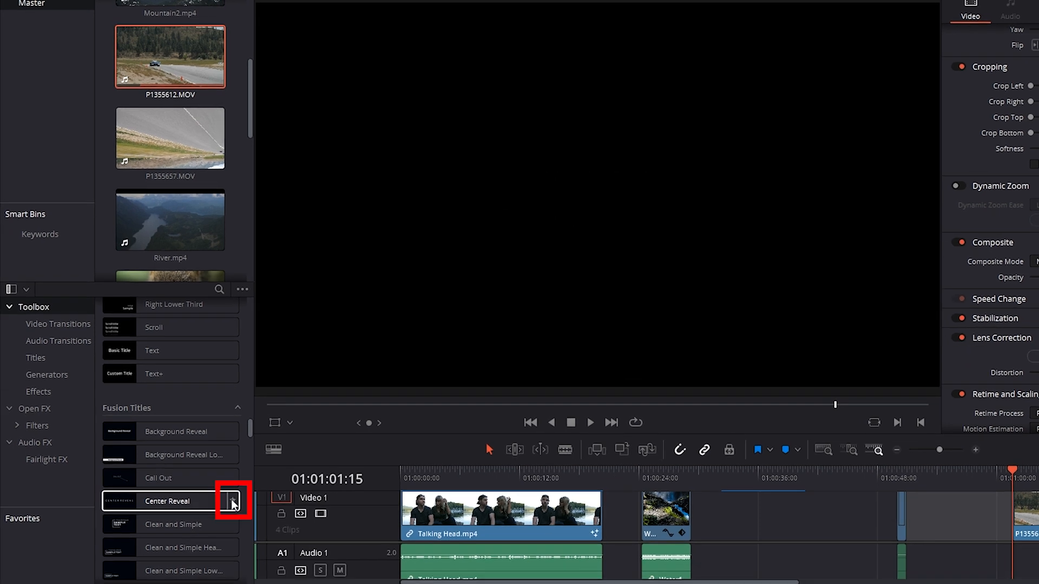
pyautogui.click(232, 501)
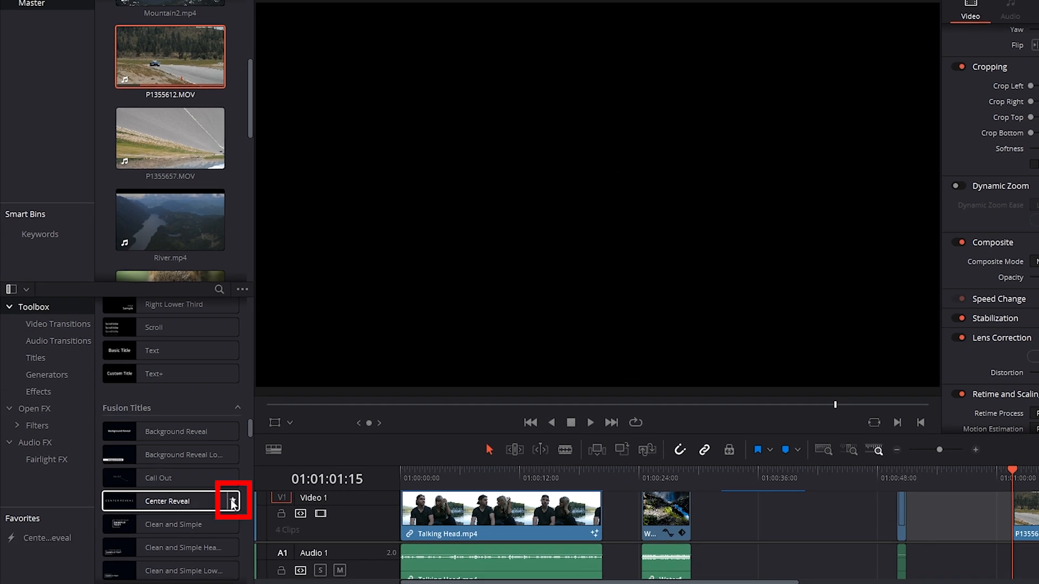
pyautogui.click(233, 501)
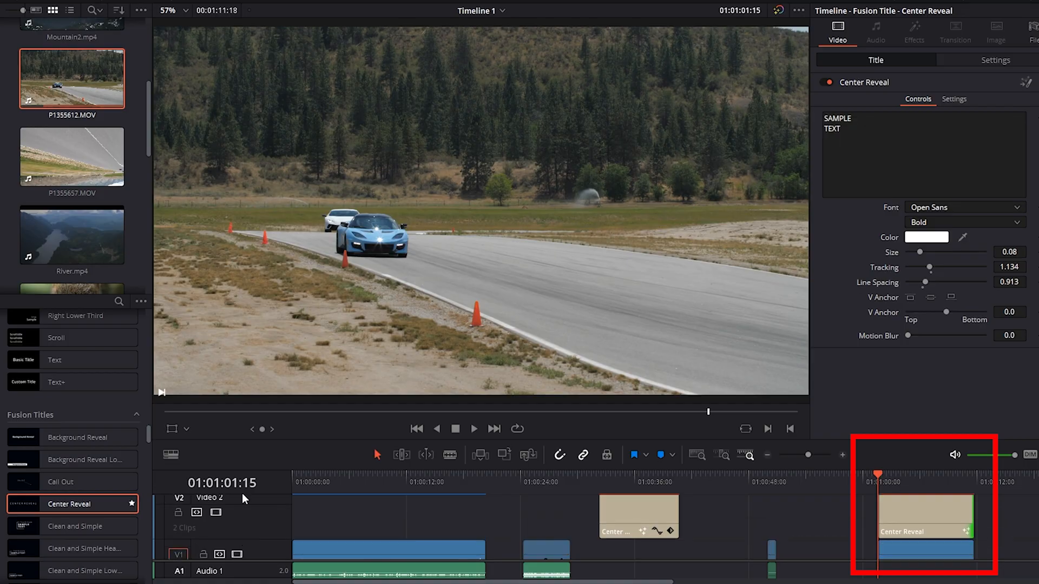
# Step: Place Center Reveal on V2 above P1355612.MOV and change its text to LOTUS
pyautogui.click(923, 532)
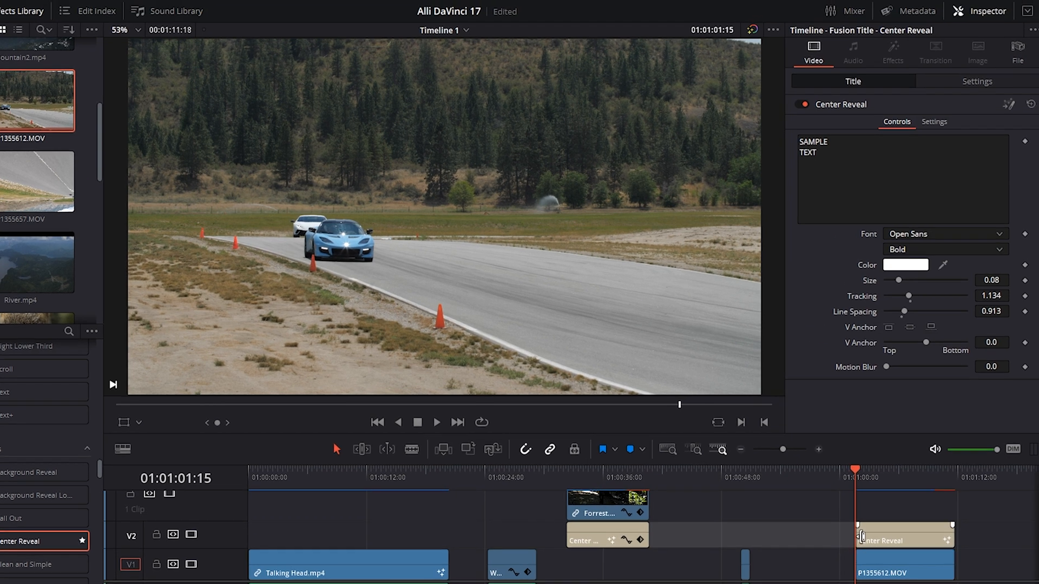
pyautogui.click(901, 536)
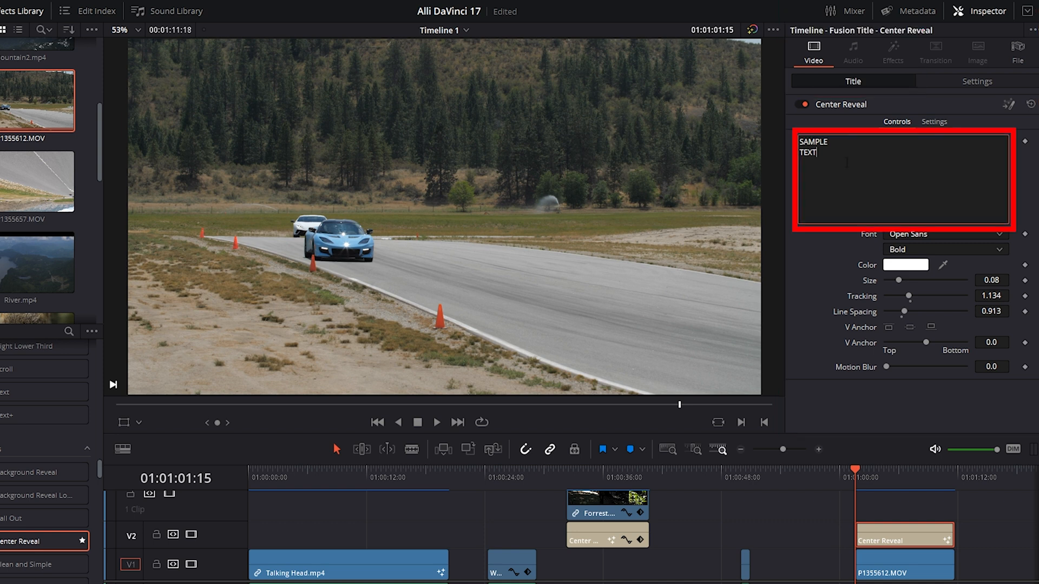
pyautogui.write('LOTUS')
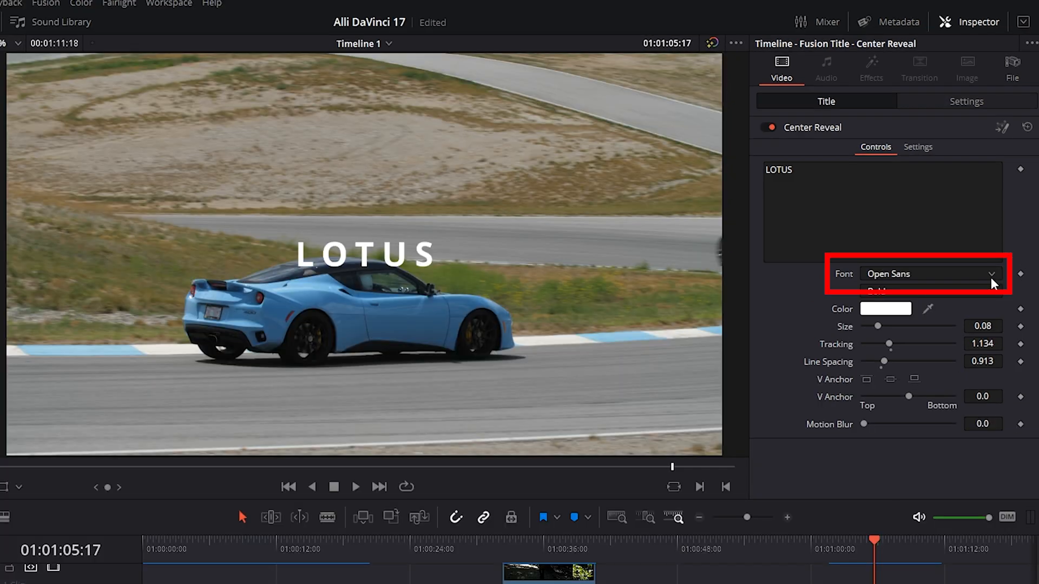
# Step: Set the LOTUS title font to Proxima Nova Extrabold and enlarge Size to about 0.35
pyautogui.click(928, 274)
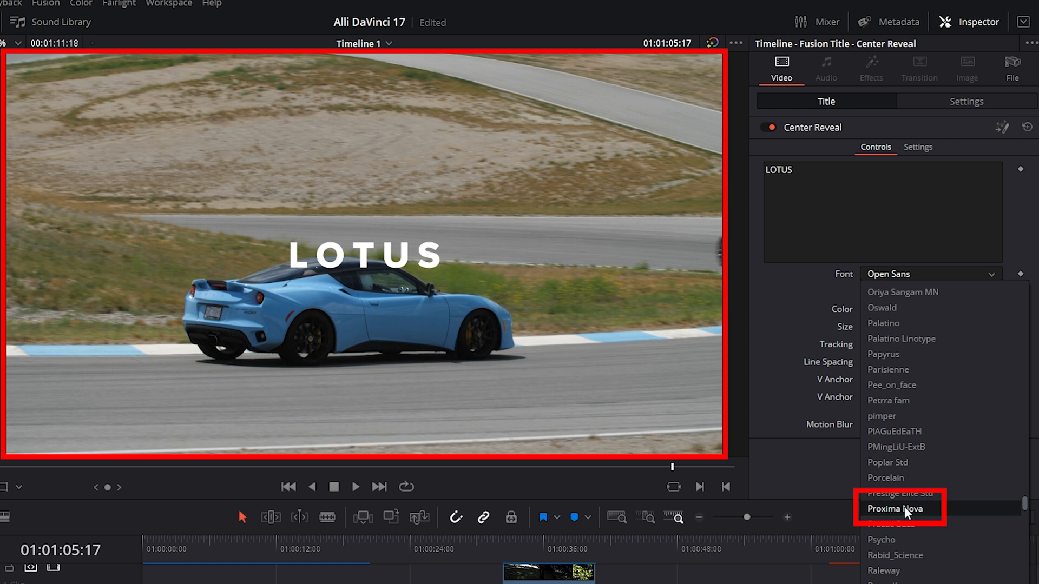
pyautogui.click(895, 508)
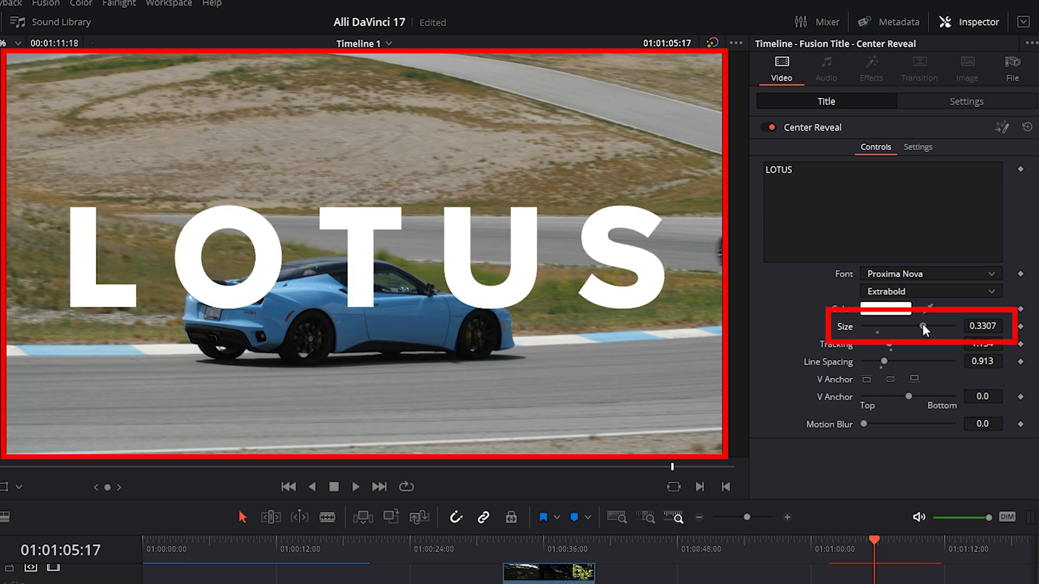
pyautogui.moveTo(920, 327); pyautogui.dragTo(927, 327)
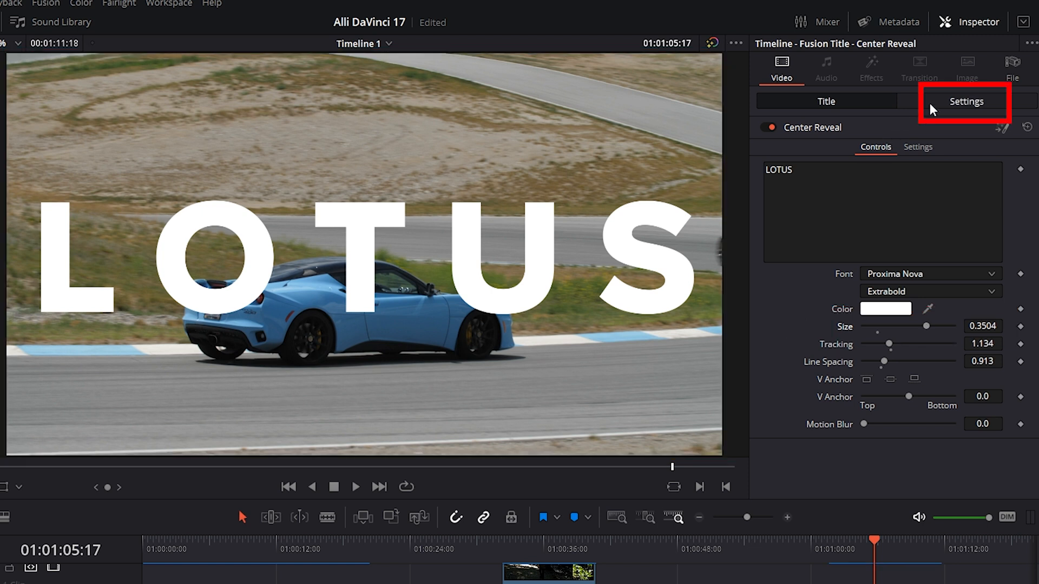
# Step: Choose Alpha as the LOTUS title's Composite Mode in the Inspector Settings
pyautogui.click(965, 100)
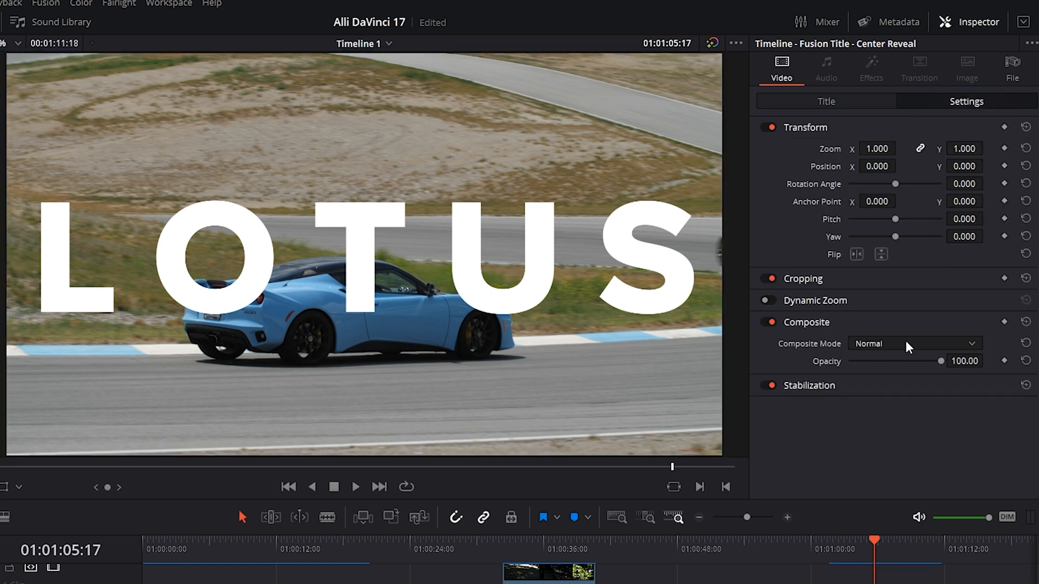
pyautogui.click(914, 343)
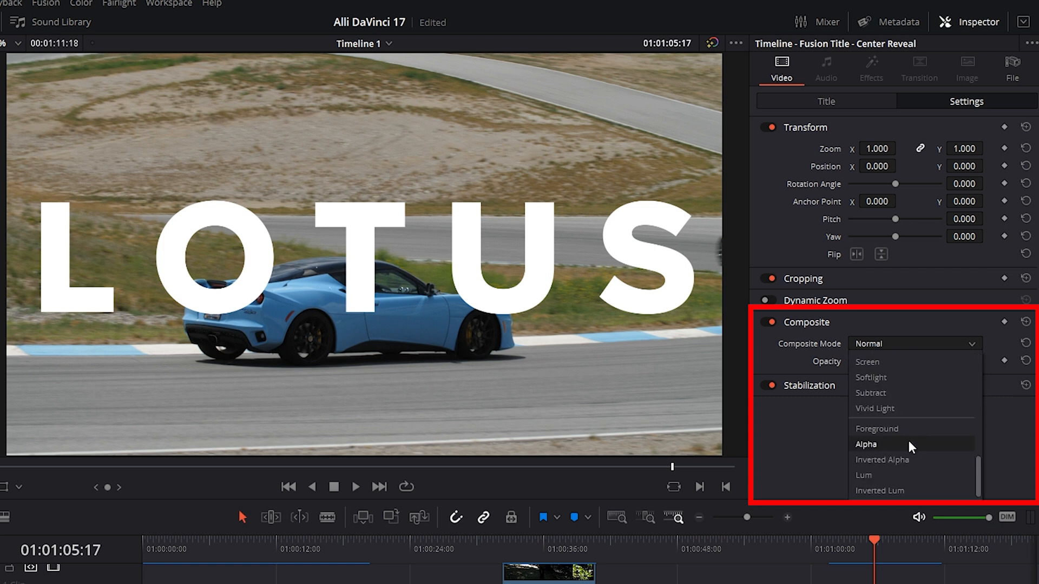
pyautogui.click(866, 444)
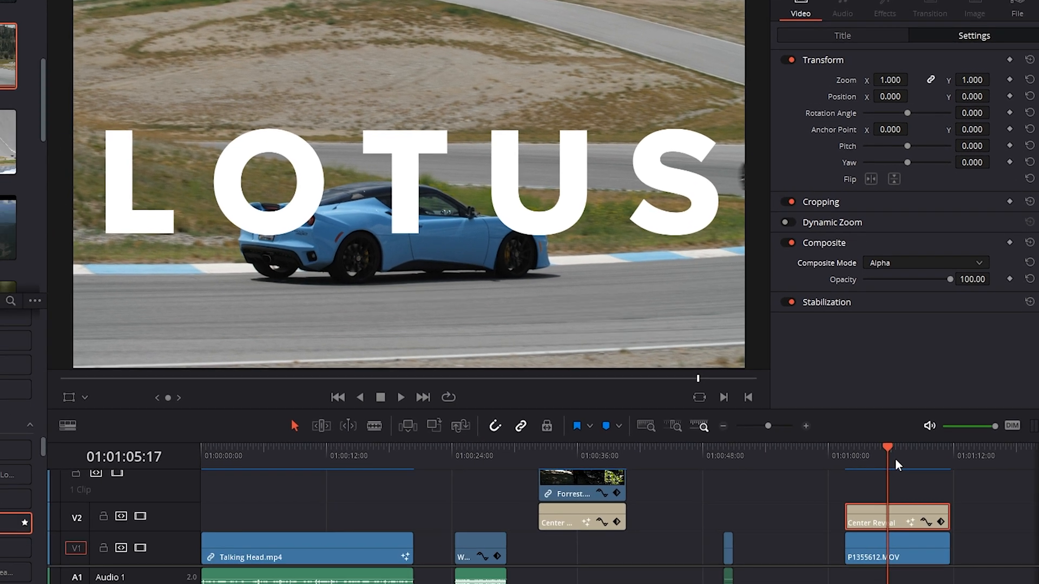
# Step: Move P1355612.MOV onto V2 above the title and set its composite mode to Foreground
pyautogui.click(895, 546)
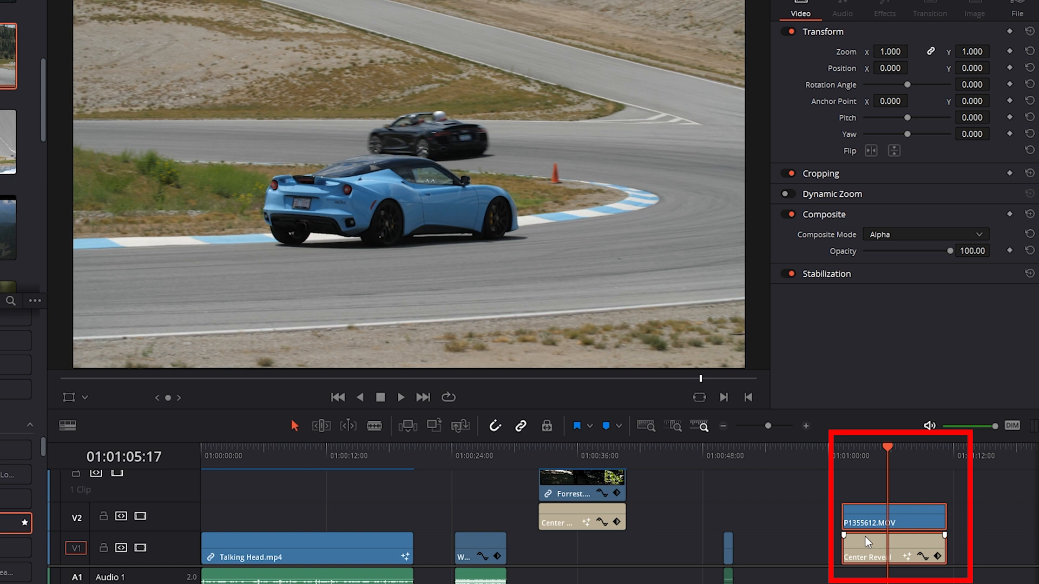
pyautogui.click(829, 173)
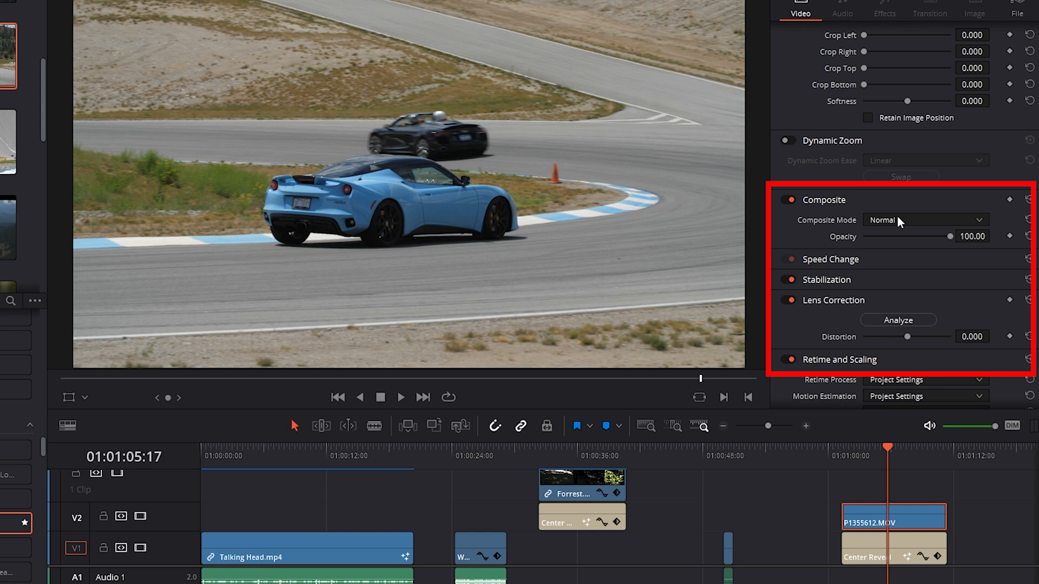
pyautogui.click(924, 220)
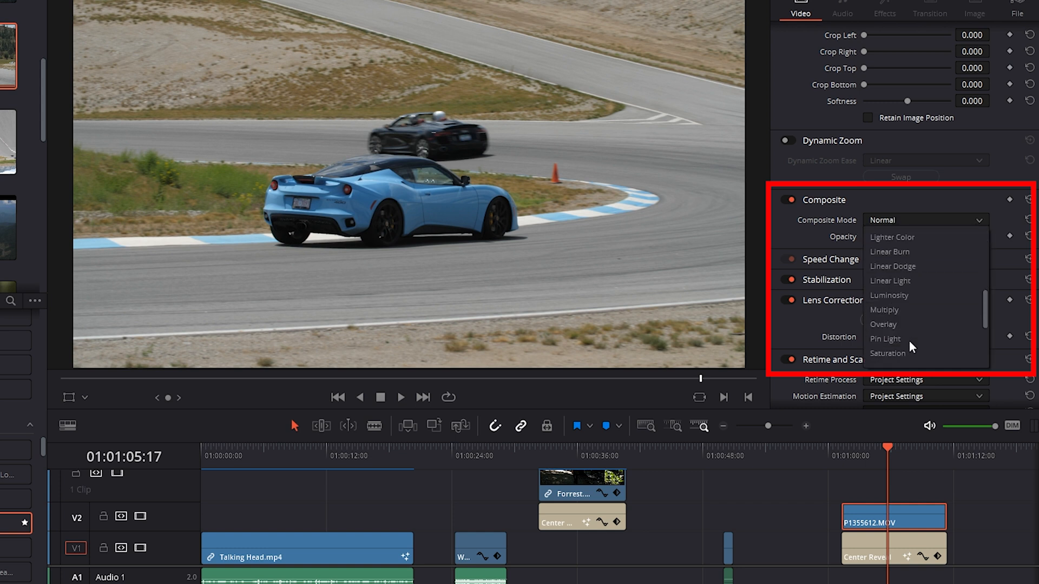
pyautogui.click(884, 253)
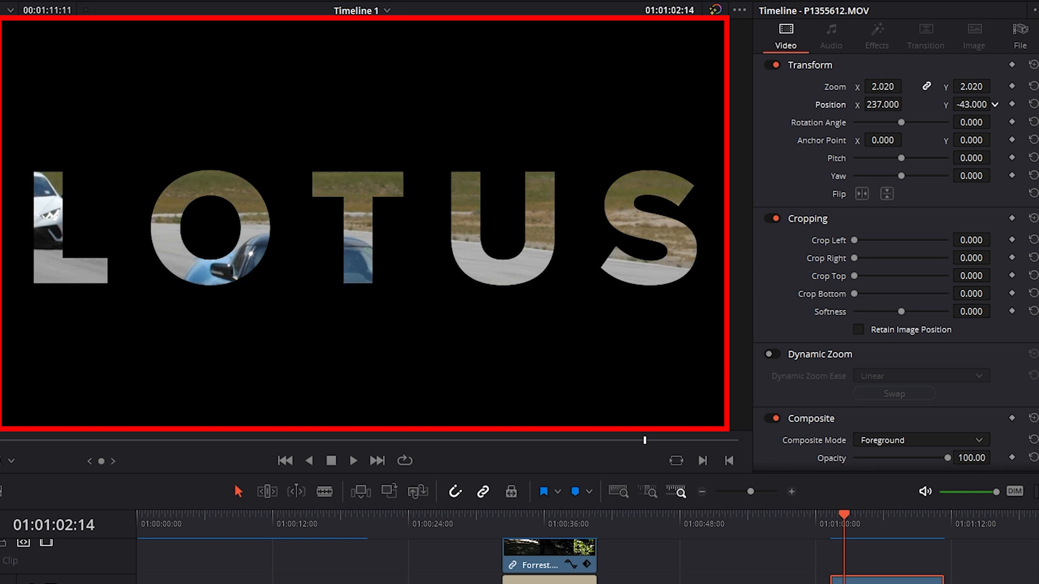
# Step: Set the car clip's Zoom to 2.020 and Position to X 237, Y 134
pyautogui.write('134.000')
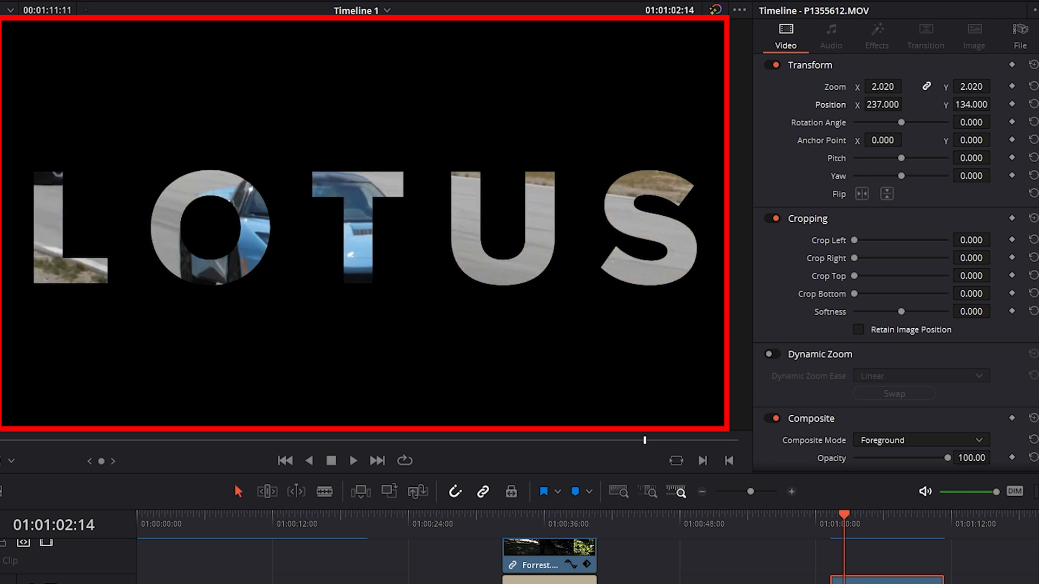
pyautogui.click(353, 461)
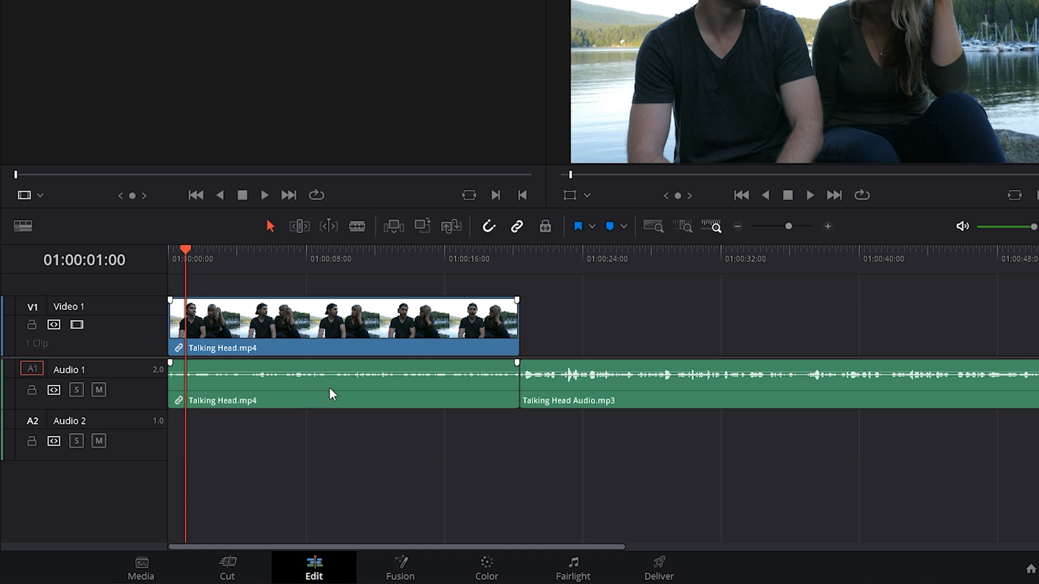
pyautogui.moveTo(602, 395)
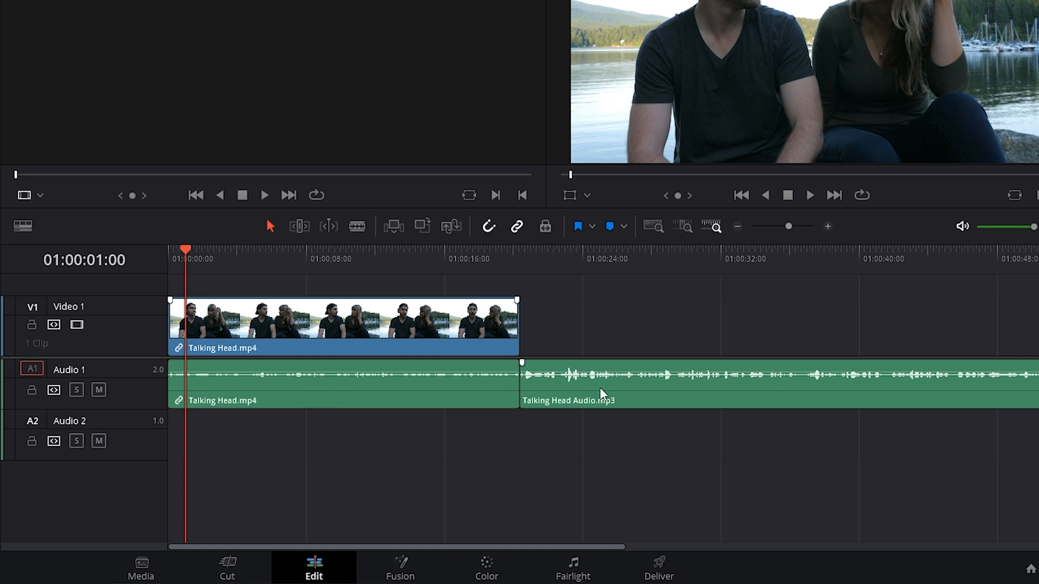
pyautogui.moveTo(597, 396)
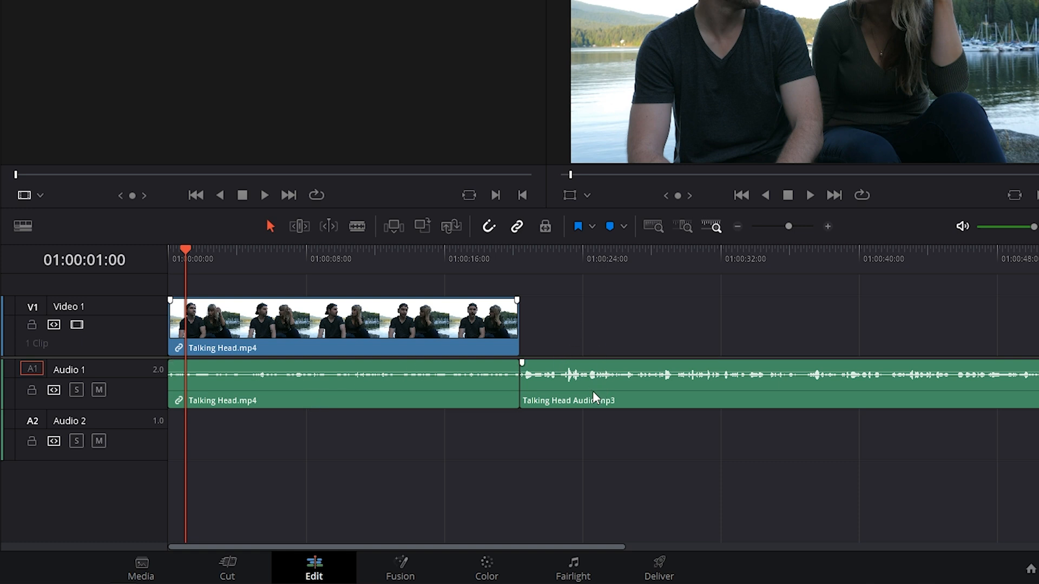
# Step: Drag Talking Head Audio.mp3 down onto Audio 2 and select the clips
pyautogui.click(579, 378)
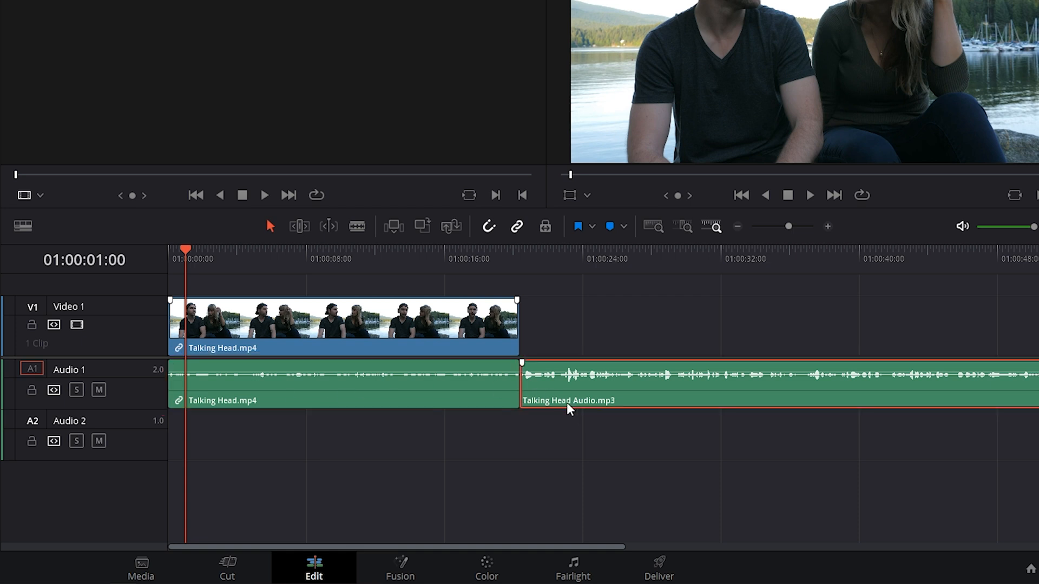
pyautogui.moveTo(567, 383); pyautogui.dragTo(583, 428)
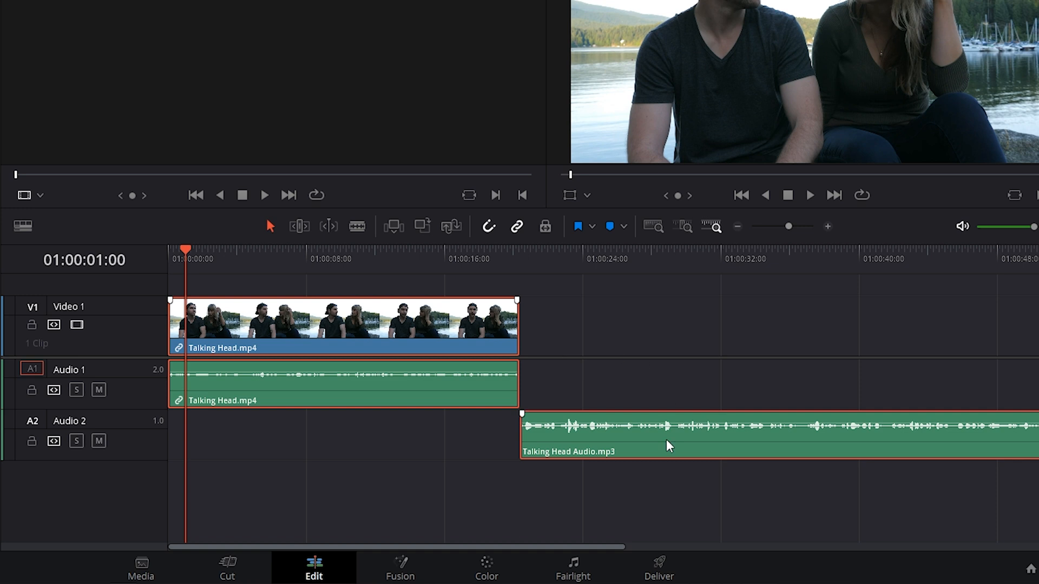
pyautogui.rightClick(464, 400)
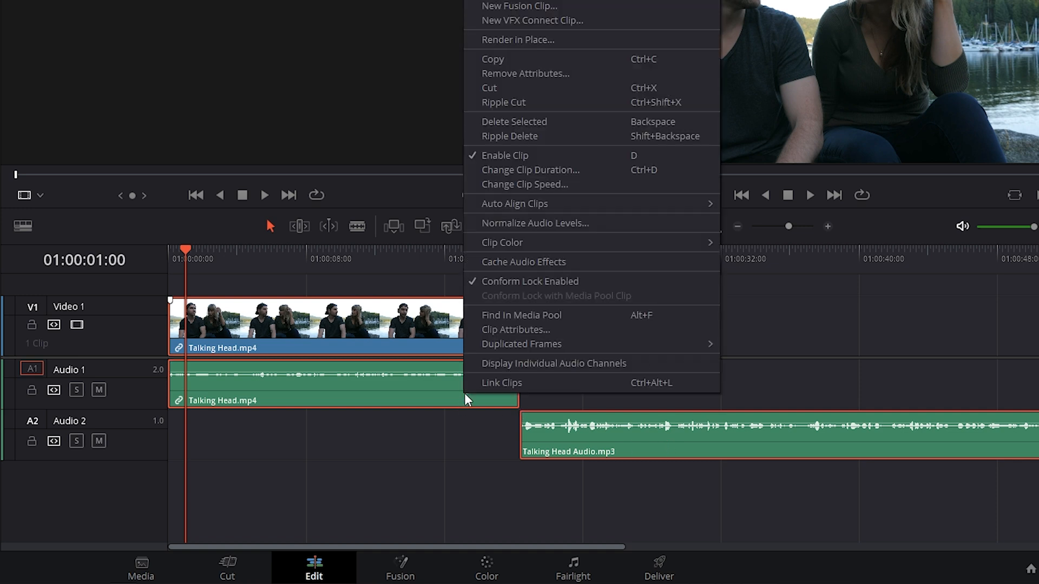
pyautogui.moveTo(513, 203)
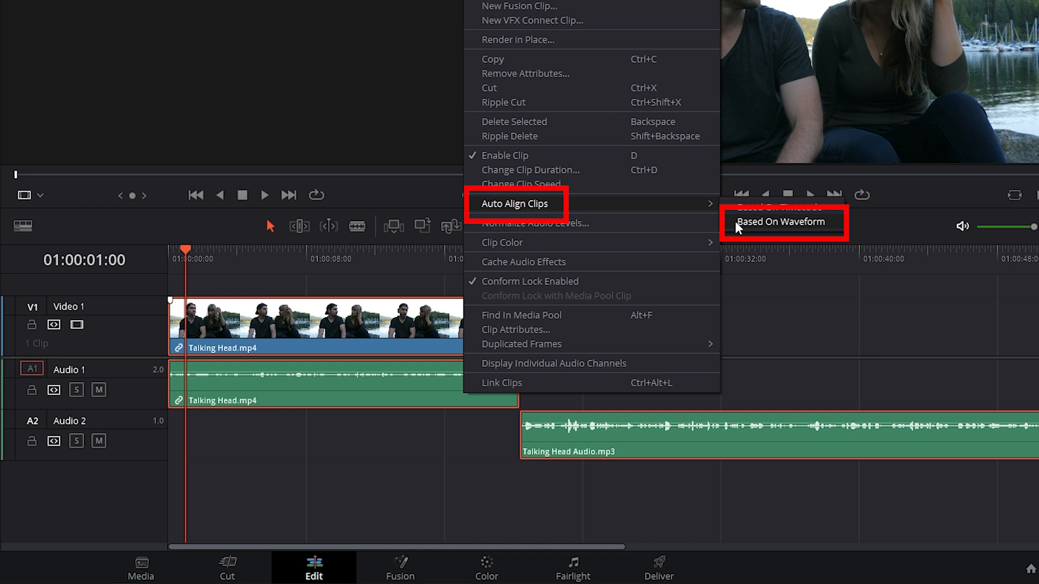
# Step: Auto-align the clips based on waveform to sync Talking Head Audio.mp3 with the video
pyautogui.click(782, 221)
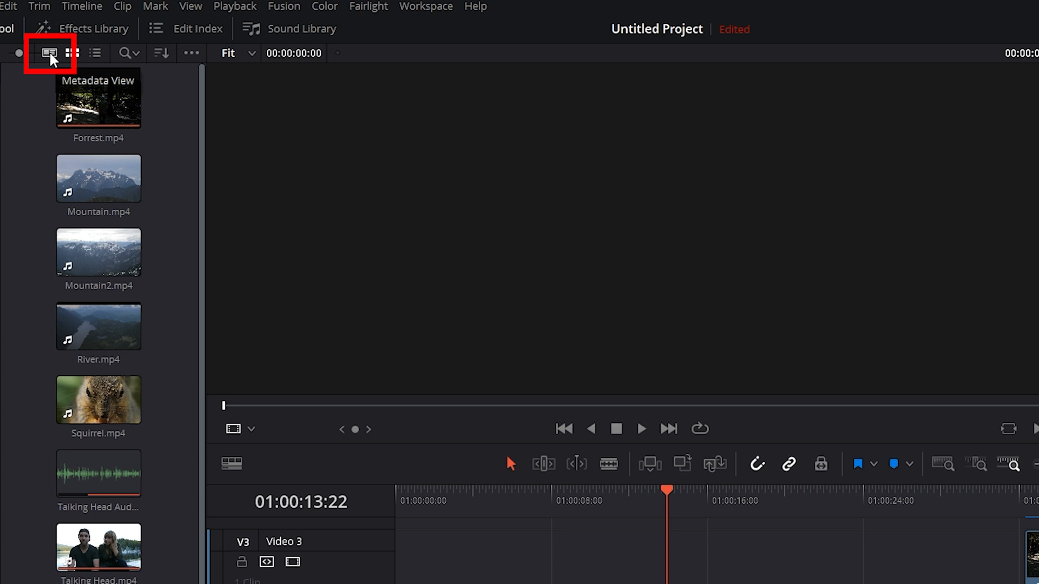
pyautogui.click(49, 53)
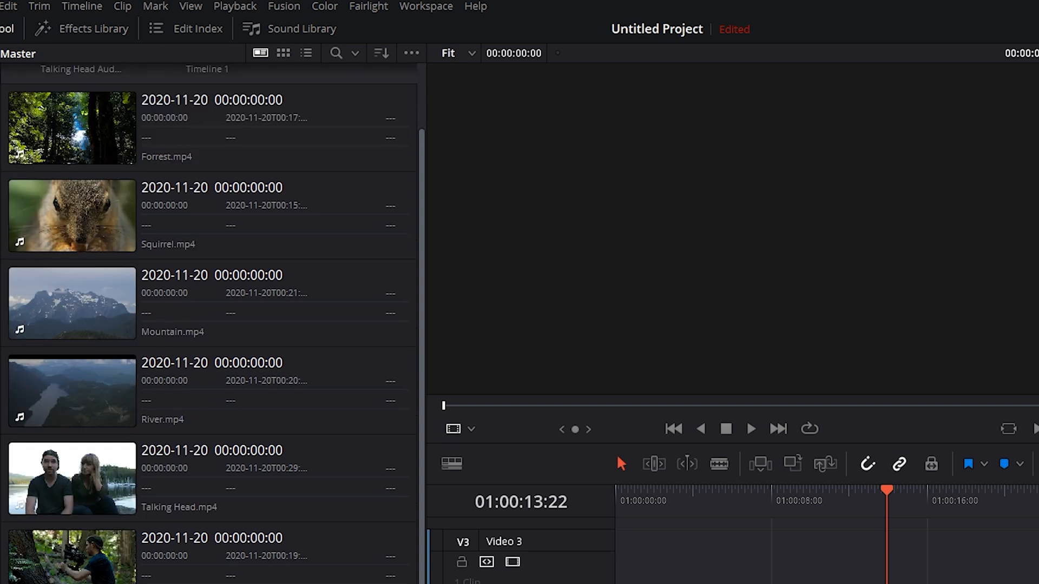
pyautogui.click(72, 372)
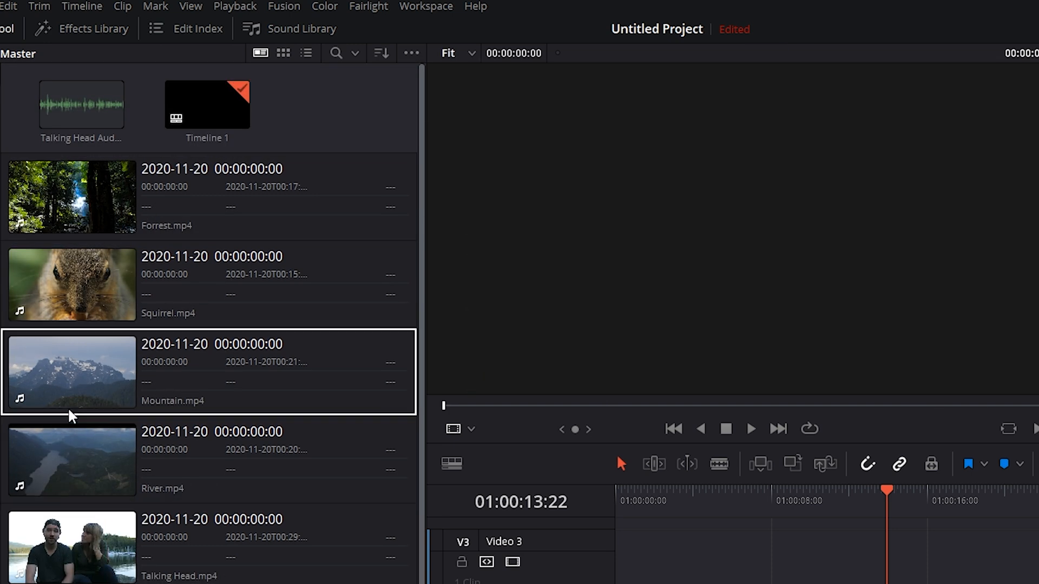
pyautogui.click(71, 543)
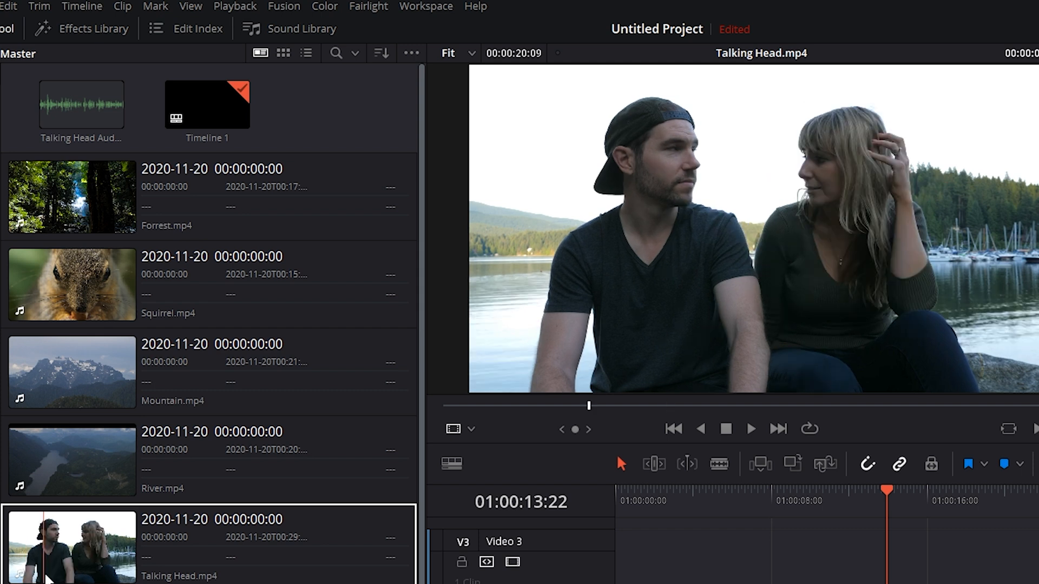
pyautogui.click(282, 53)
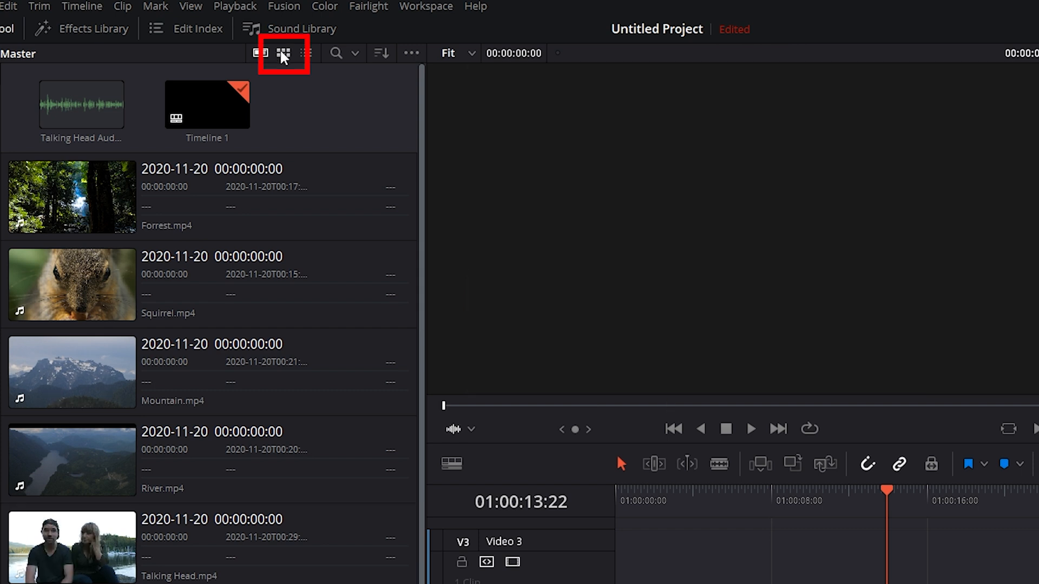
pyautogui.click(170, 53)
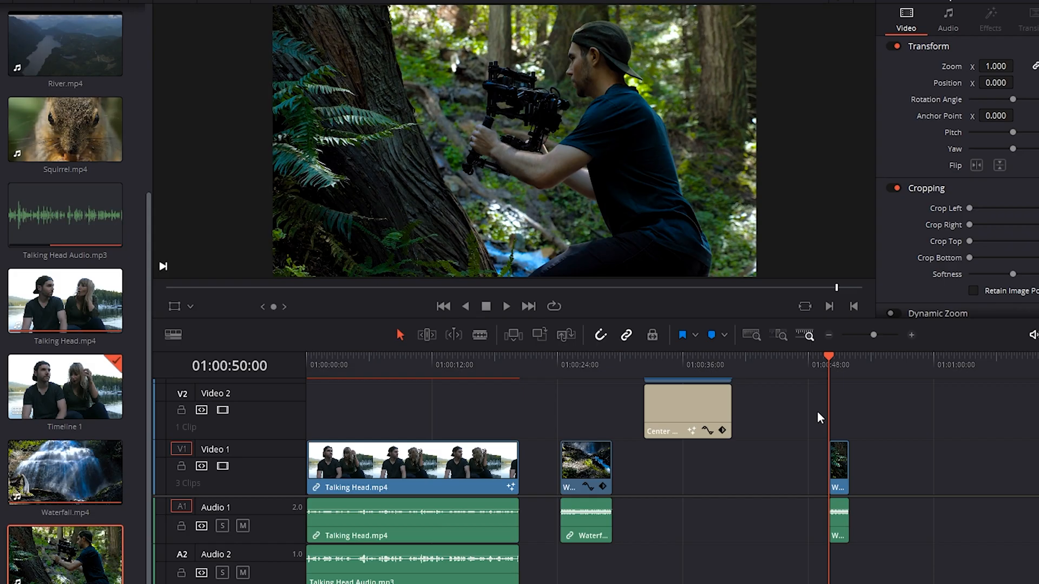
# Step: Slow the Will.mp4 clip to 50% speed, then set it to Freeze Frame
pyautogui.click(506, 306)
pyautogui.write('2')
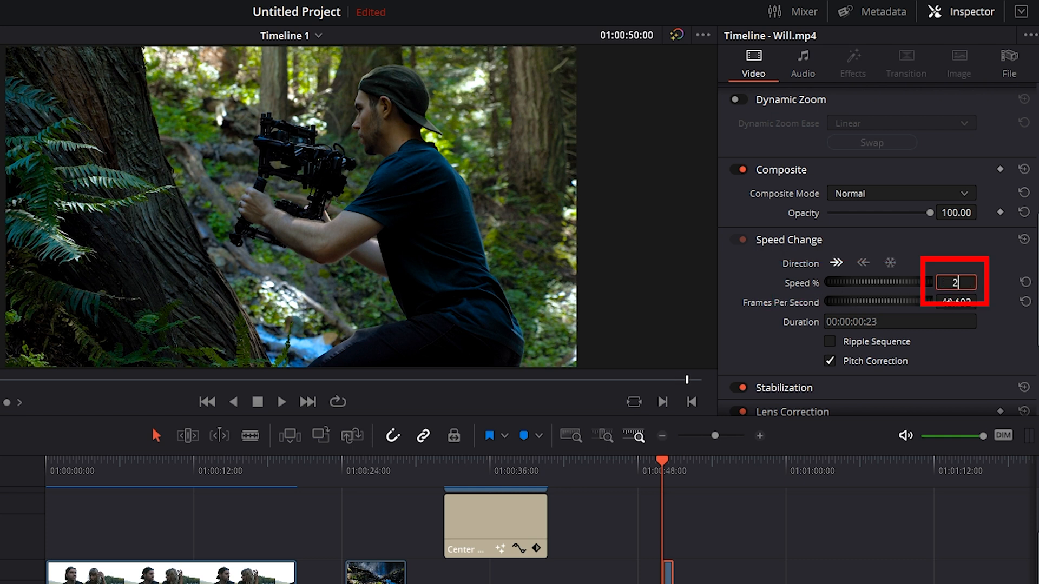
pyautogui.write('00')
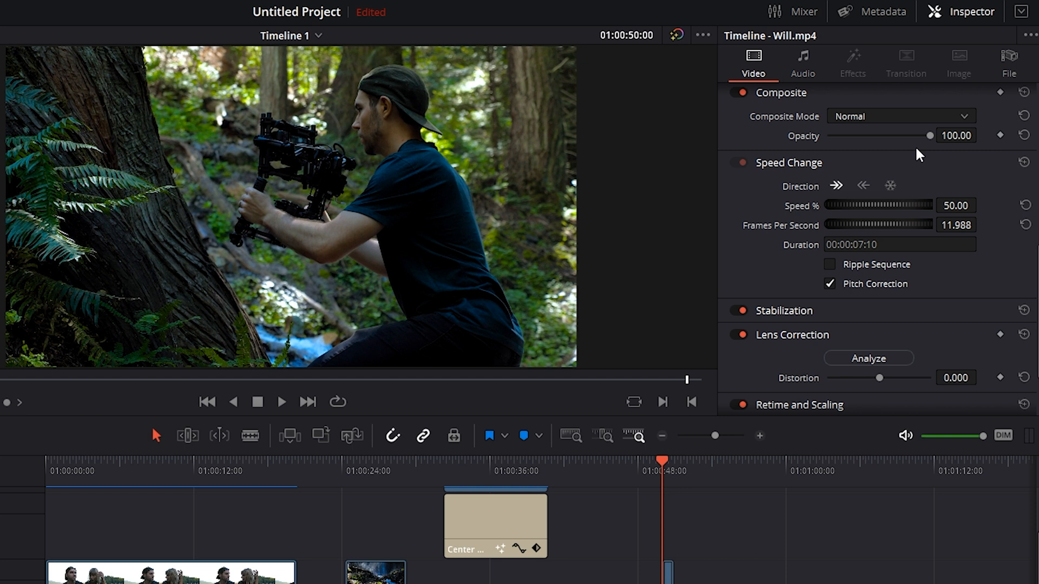
pyautogui.click(863, 186)
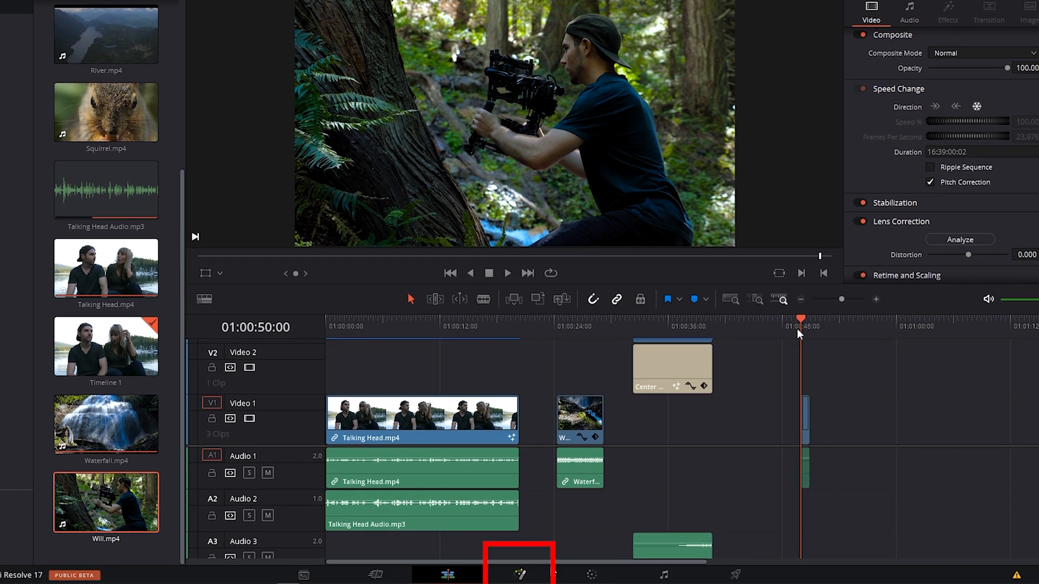
# Step: Show the Talking Head clip's Fusion keyframes with MediaIn1 expanded to its audio waveforms
pyautogui.click(519, 574)
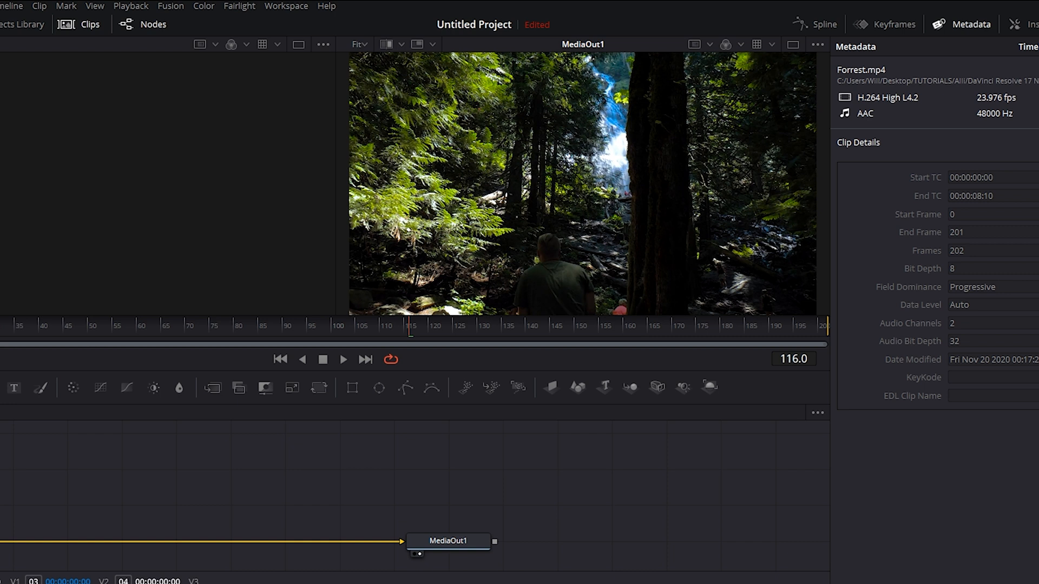
pyautogui.click(893, 24)
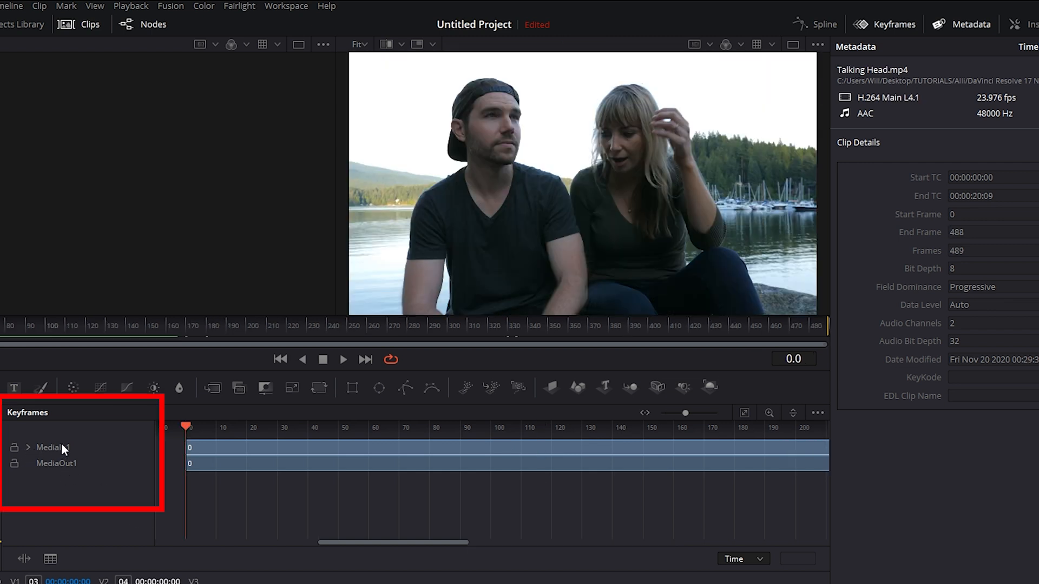
pyautogui.click(28, 448)
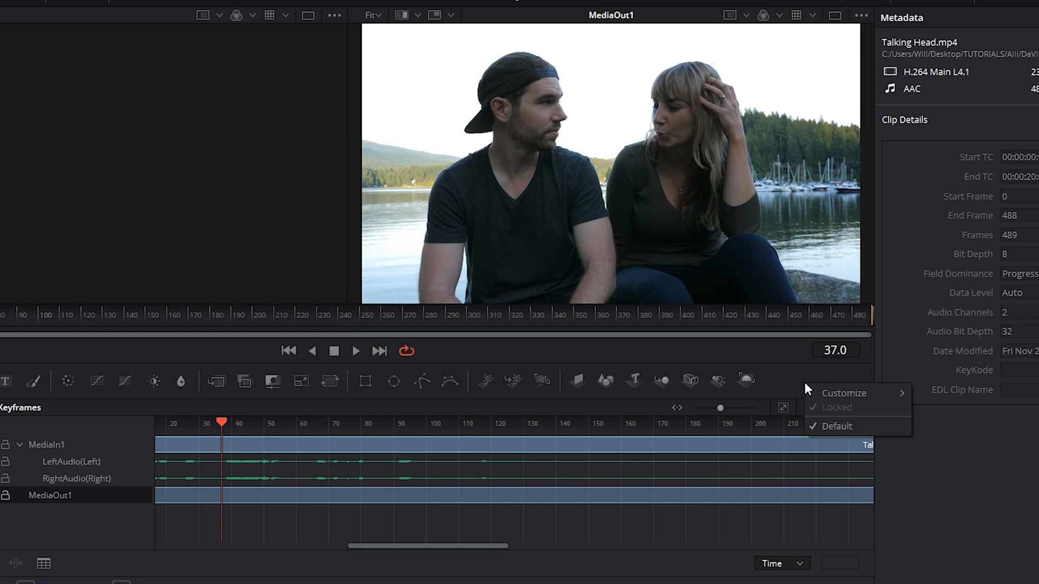
pyautogui.moveTo(844, 393)
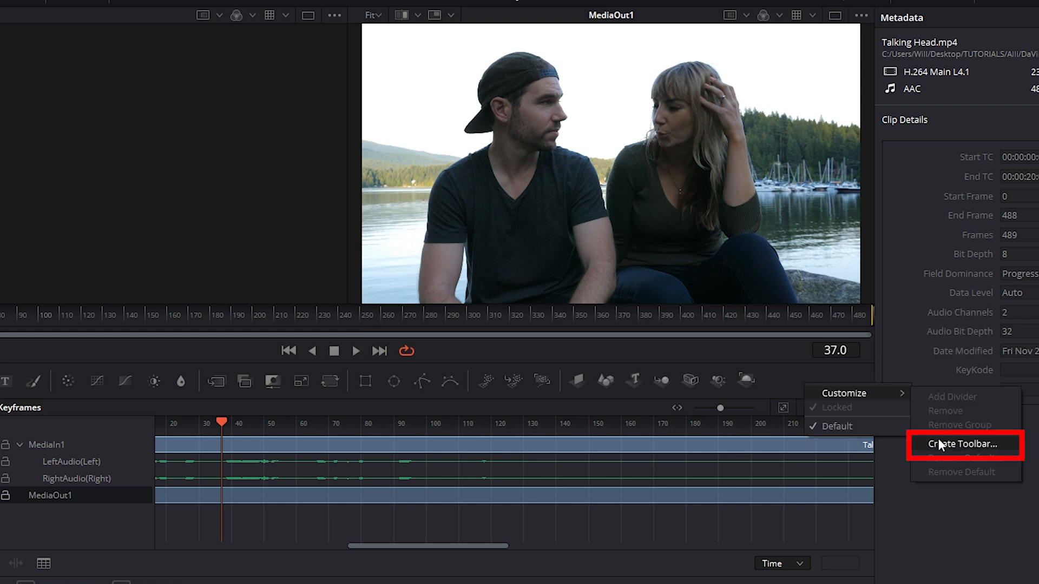
# Step: Create and name a custom Fusion toolbar, then remove its first tool group
pyautogui.click(965, 445)
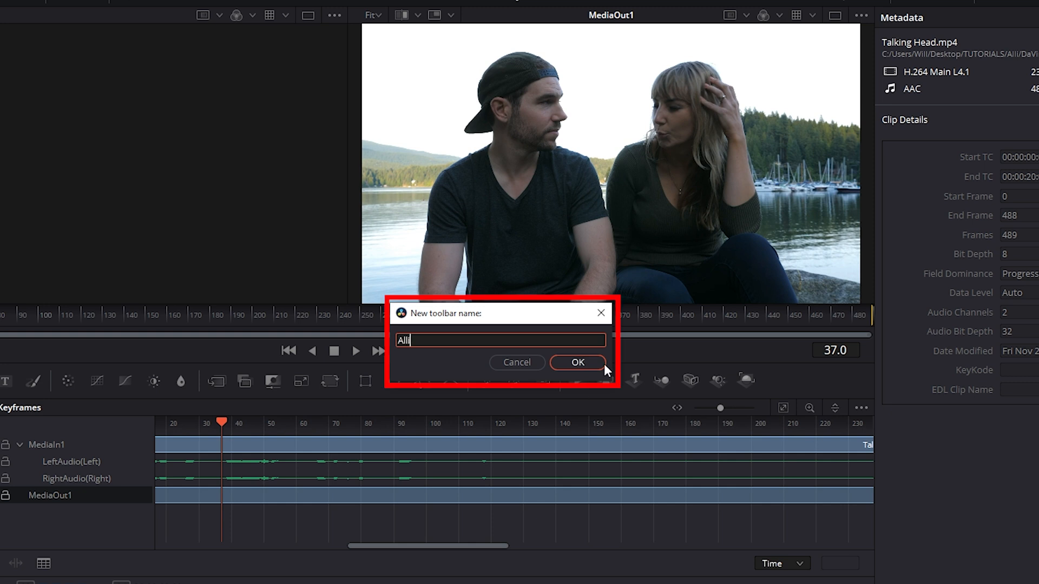
pyautogui.click(576, 363)
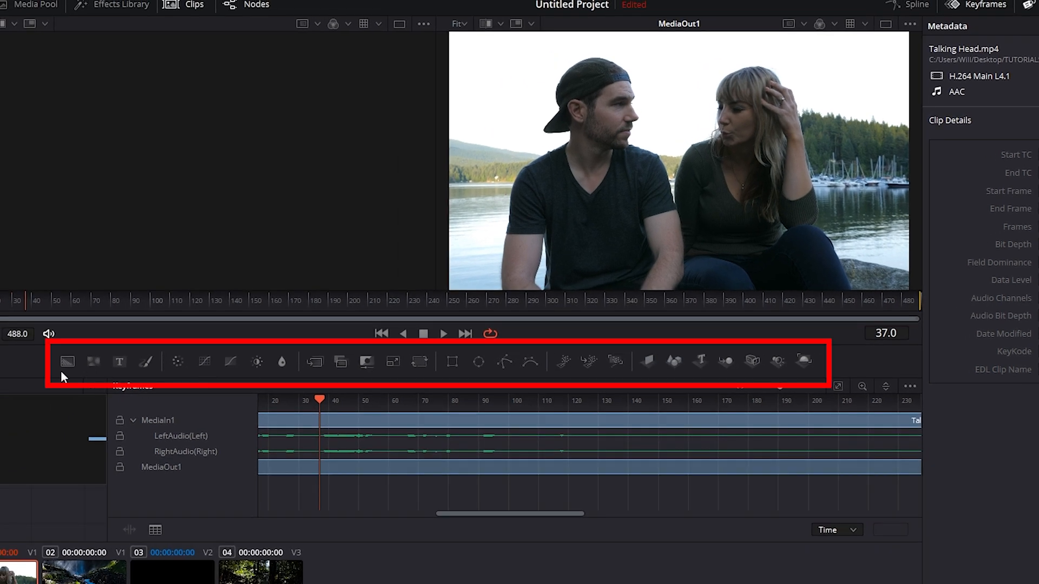
pyautogui.click(67, 361)
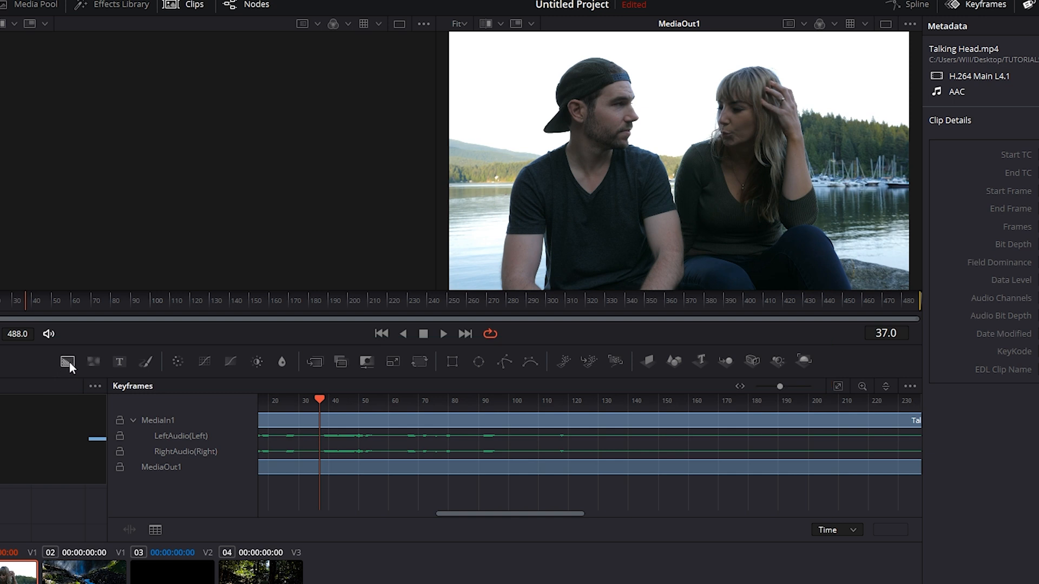
pyautogui.click(67, 362)
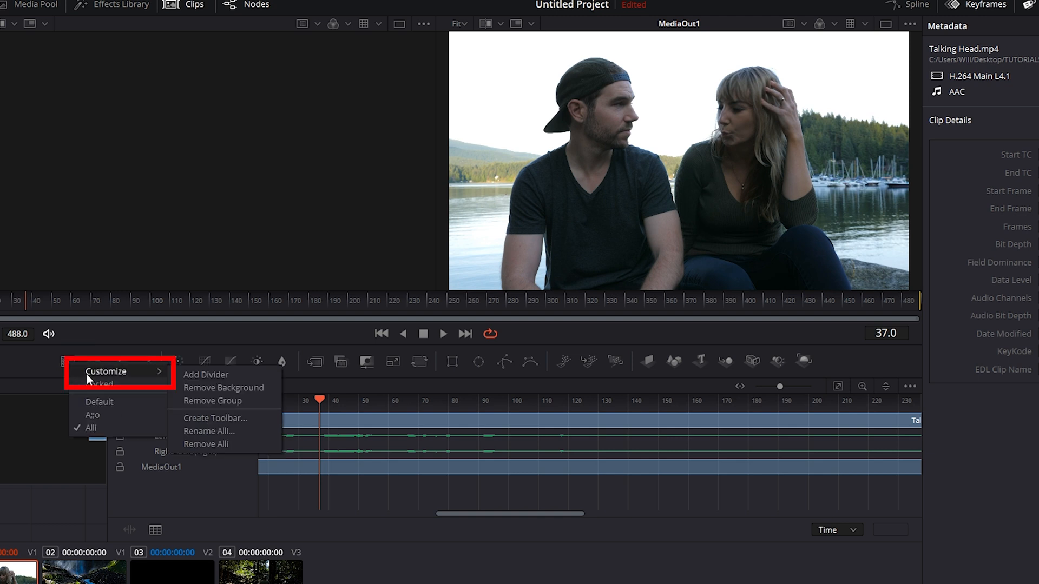
pyautogui.moveTo(212, 401)
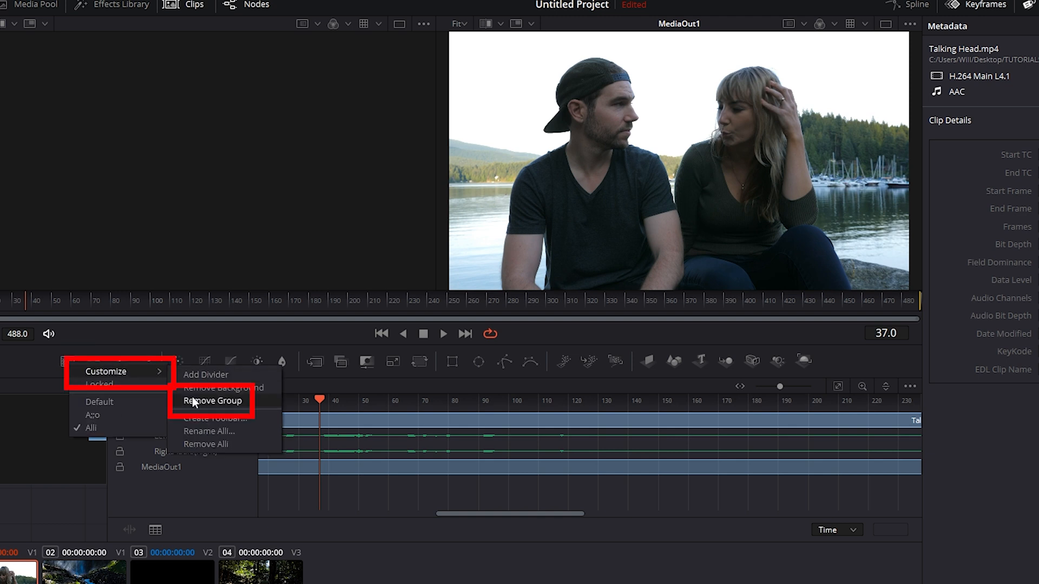
pyautogui.click(212, 401)
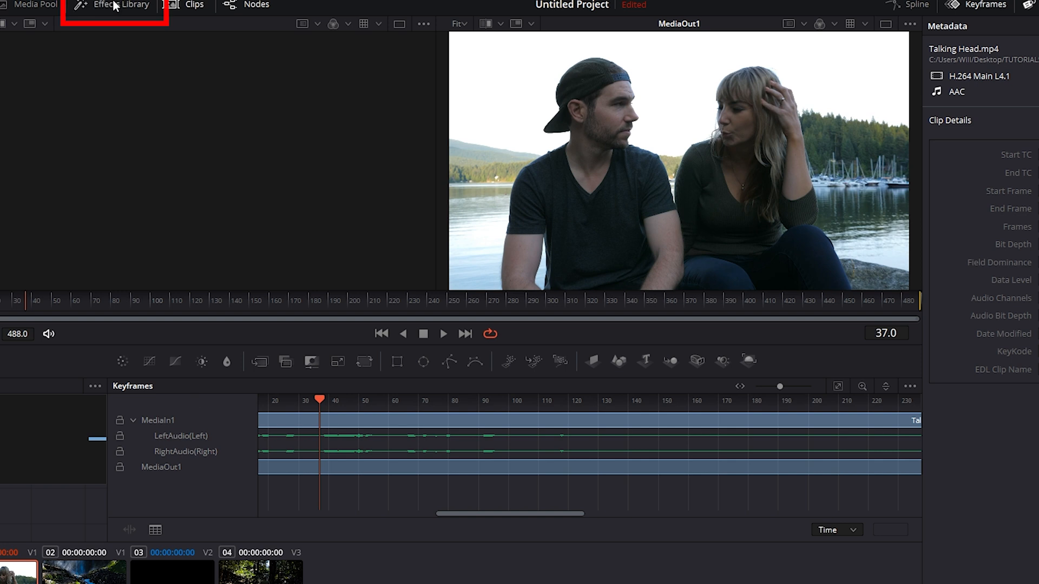
# Step: Open the Fusion Effects Library and browse down the Tools list
pyautogui.click(123, 5)
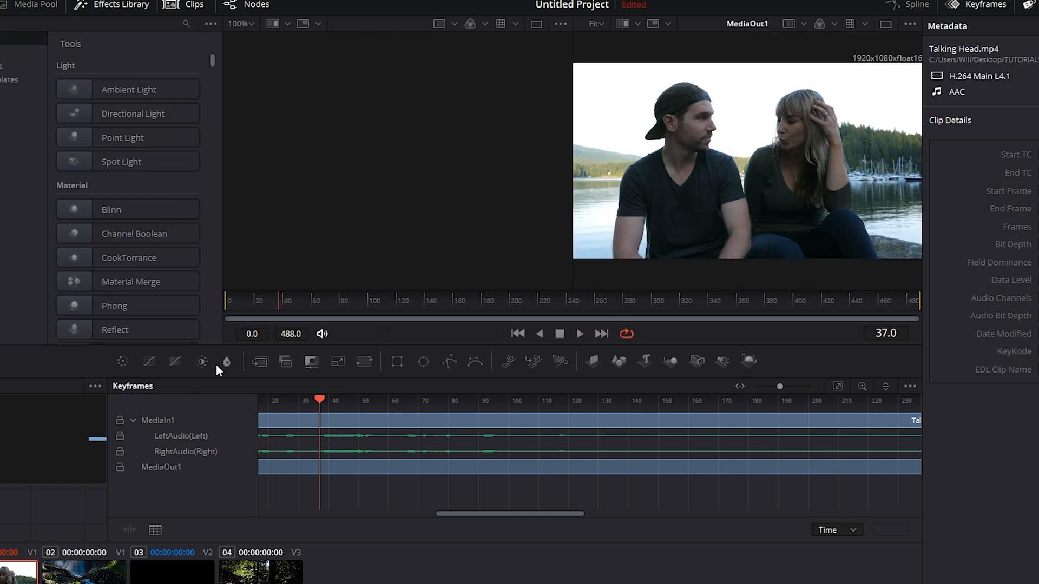
pyautogui.scroll(-3)
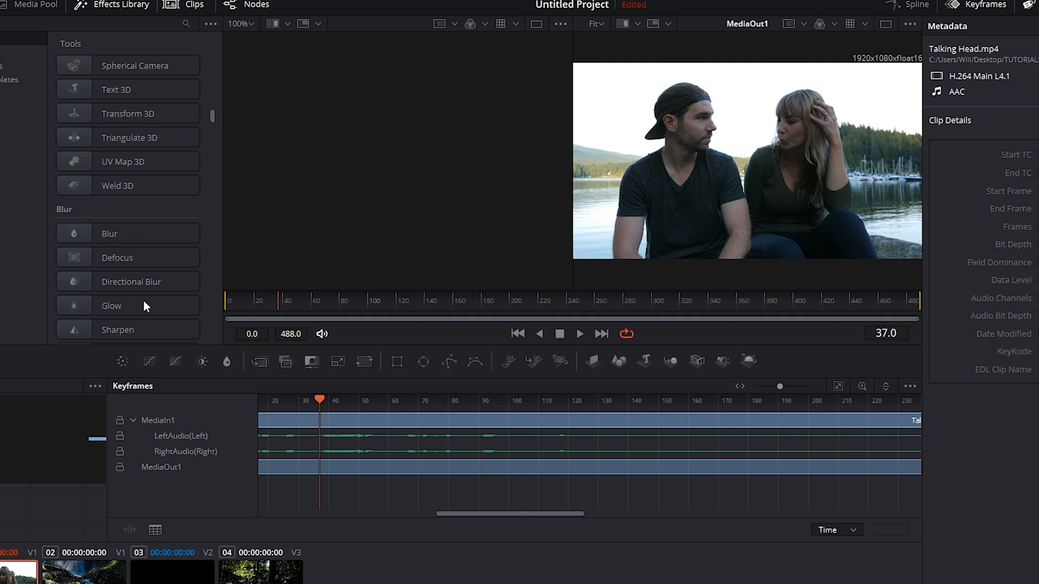
pyautogui.click(128, 233)
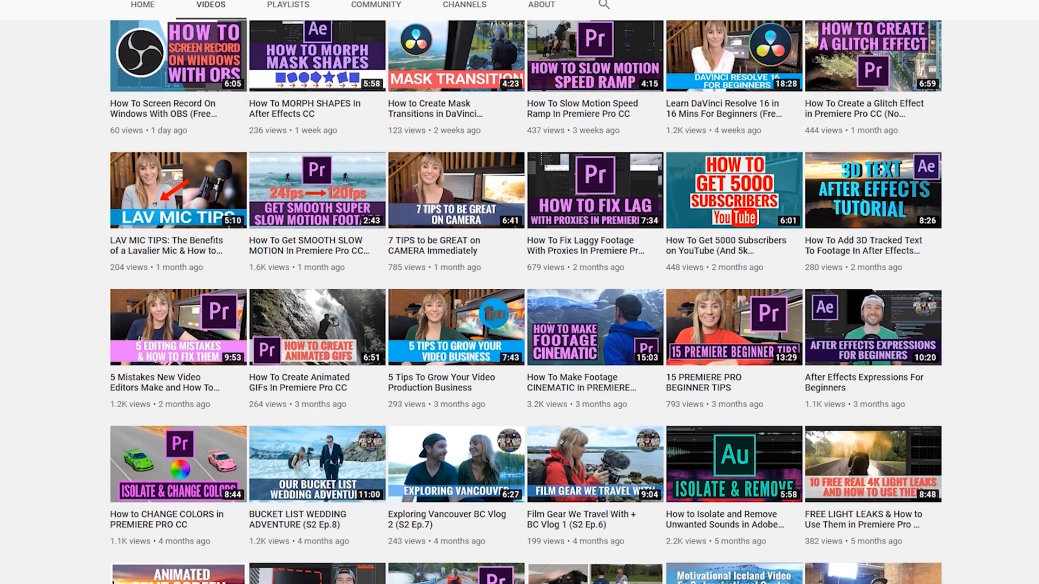
pyautogui.scroll(-3)
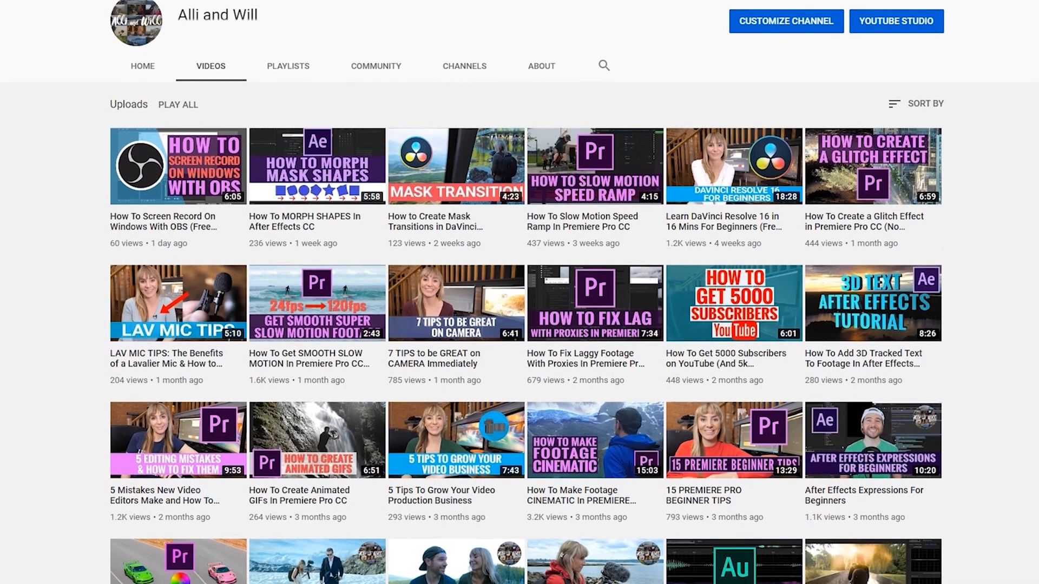
pyautogui.scroll(-3)
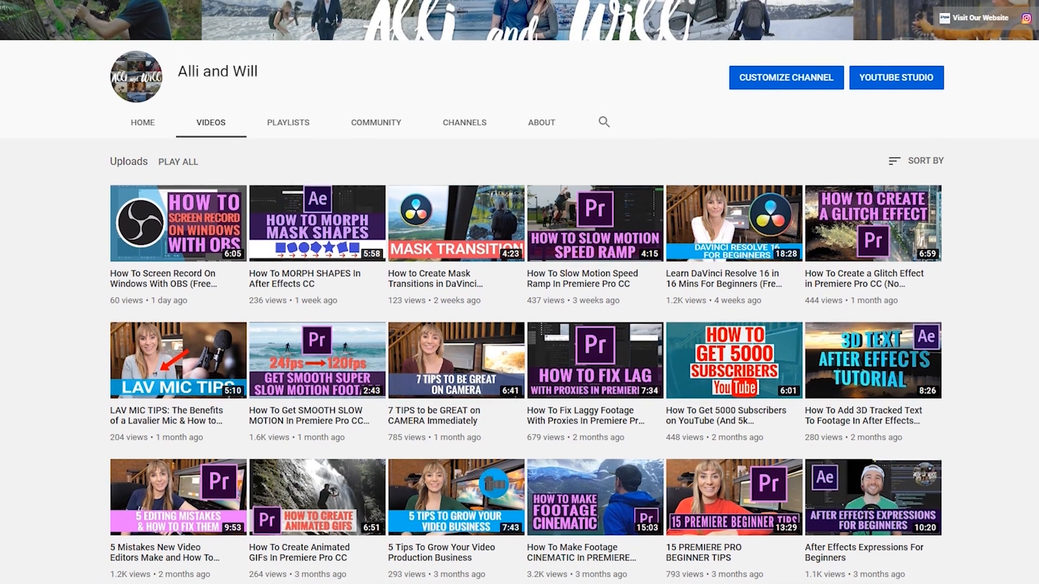